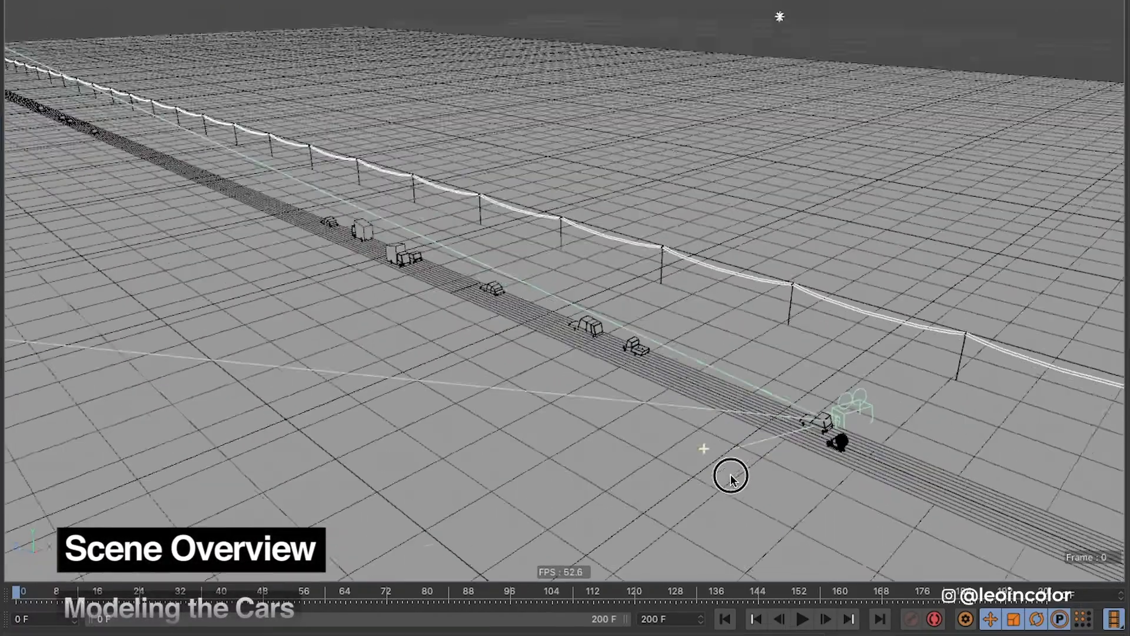
- Create white and black Luminance-only materials and apply them to the van body and windows
left_click(802, 619)
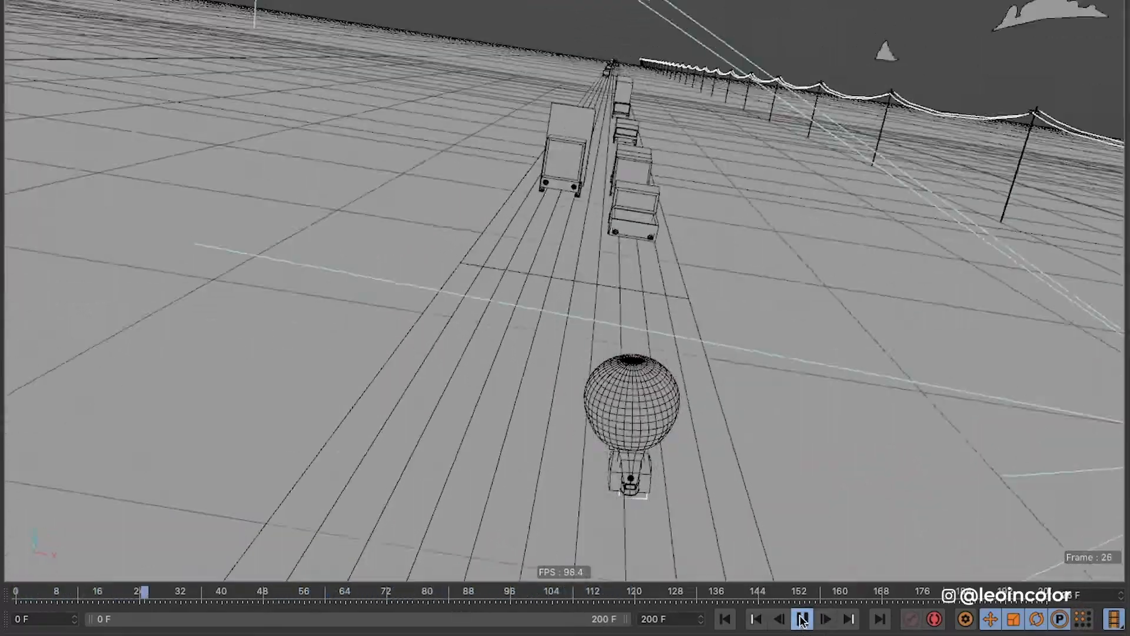
left_click(802, 619)
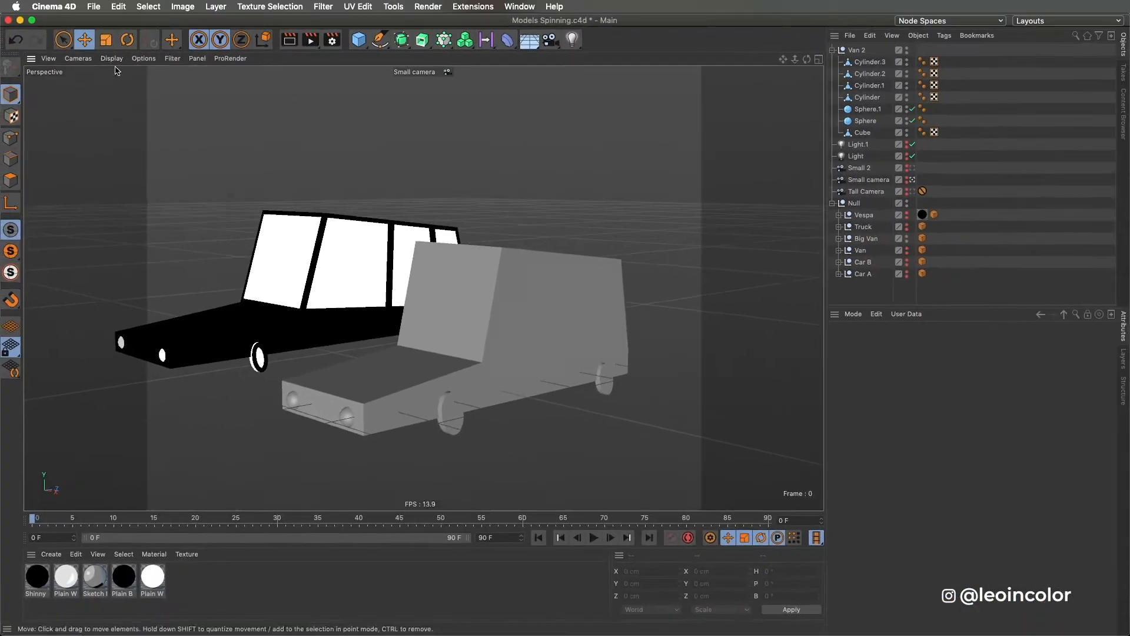
double_click(36, 577)
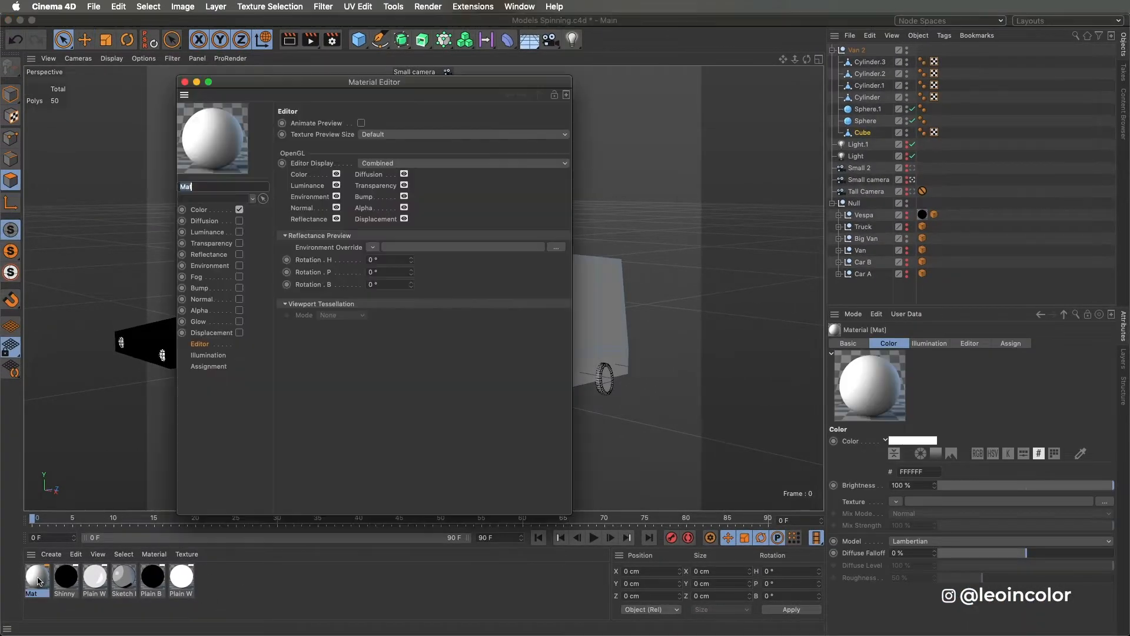
left_click(240, 231)
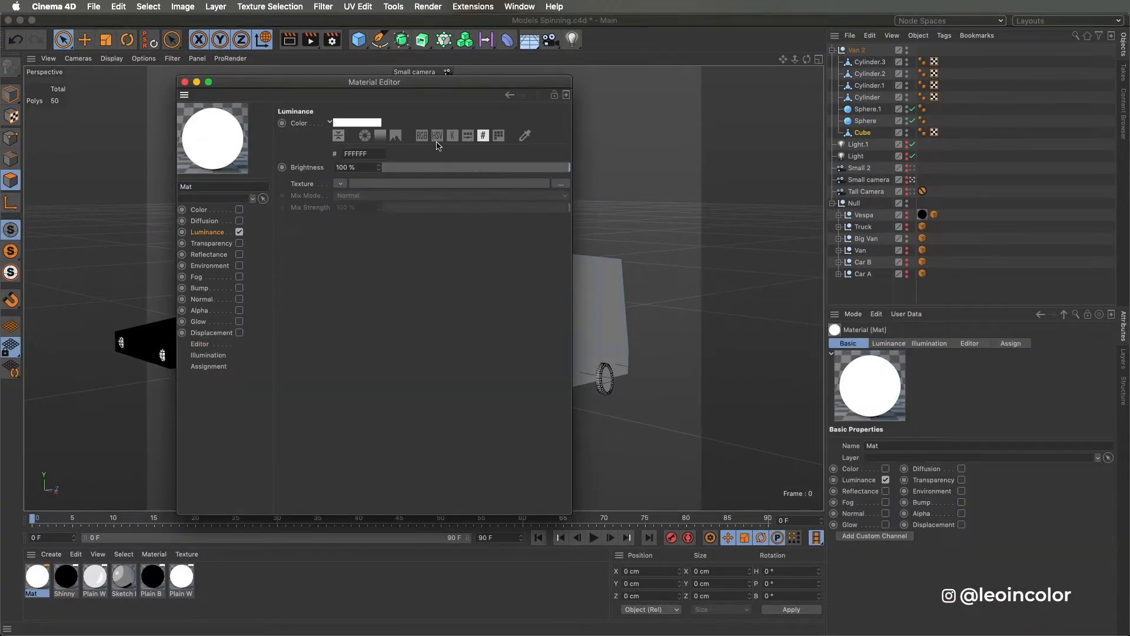
left_click(436, 136)
type("W")
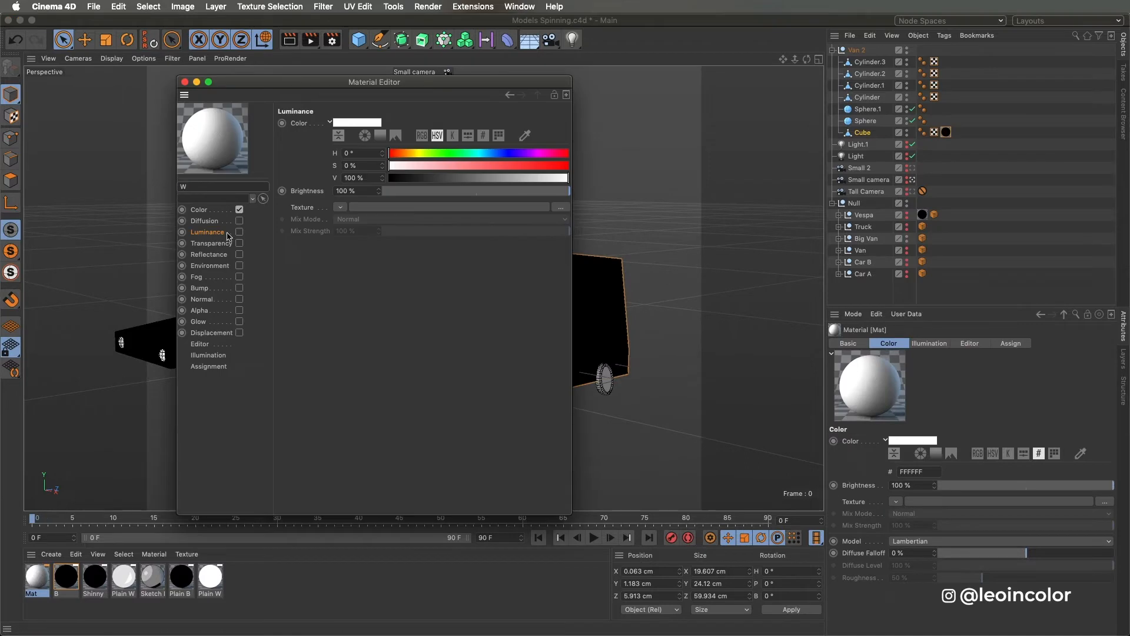
left_click(240, 232)
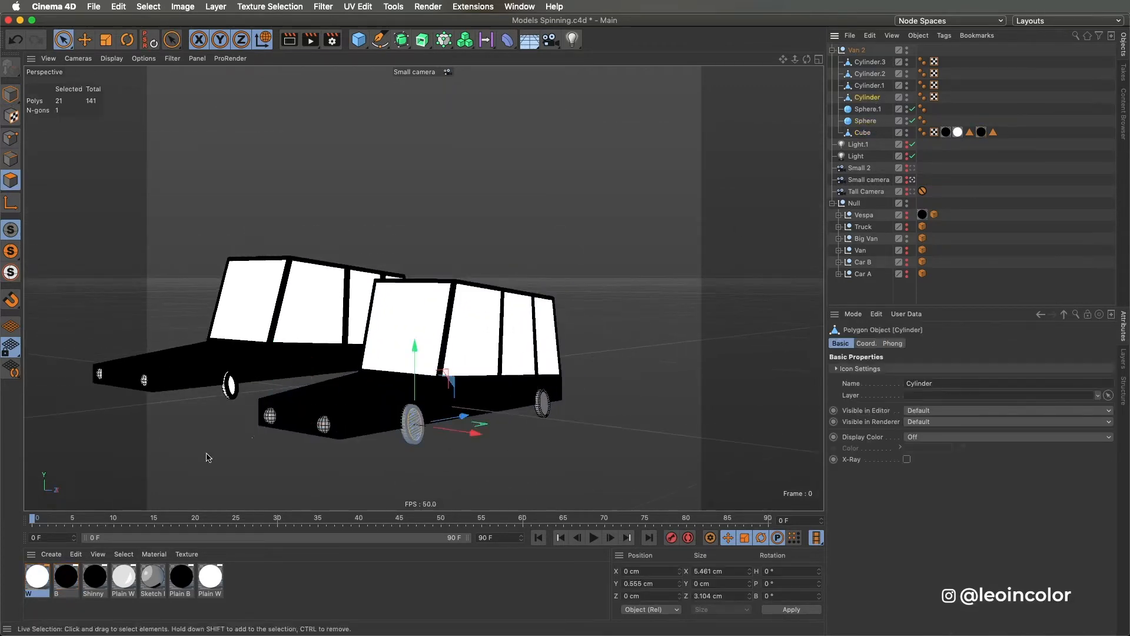
left_click(148, 7)
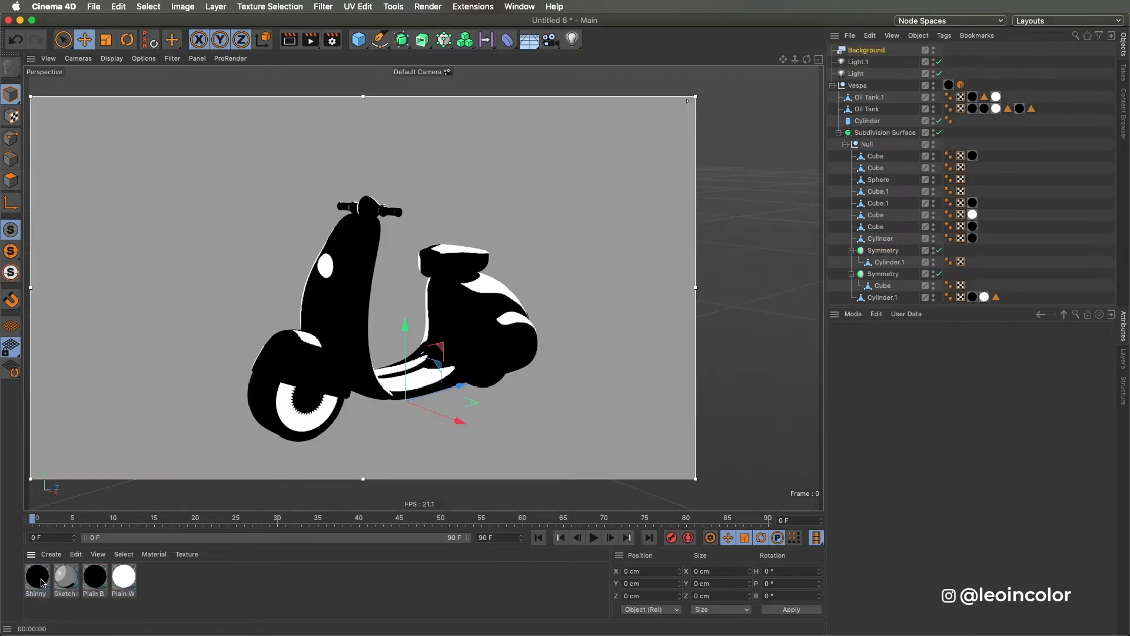
- Open the Shinny material and inspect the Cel shader in its Luminance slot
double_click(35, 574)
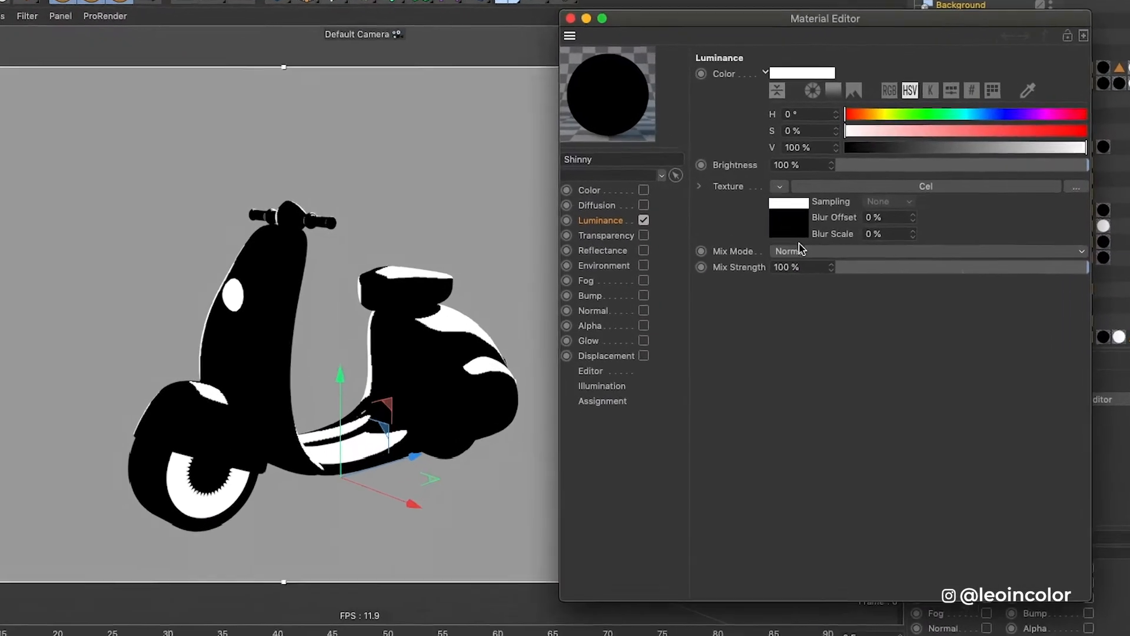
left_click(781, 186)
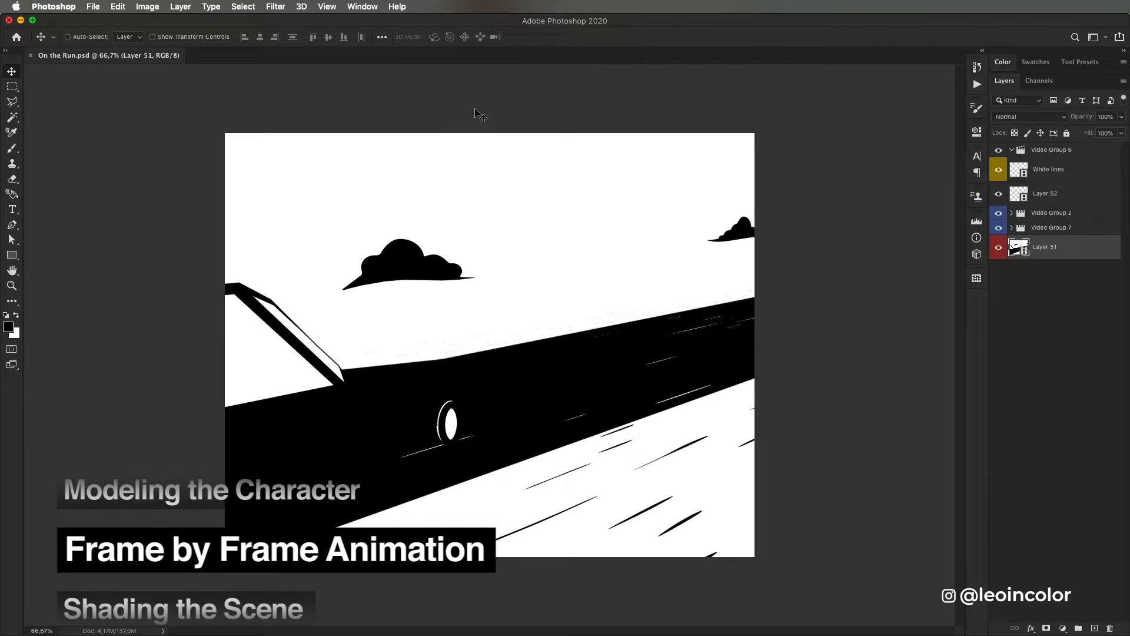
- Switch to the Animation workspace, scrub to about 3:11 and select the Layer 54 clip
left_click(362, 6)
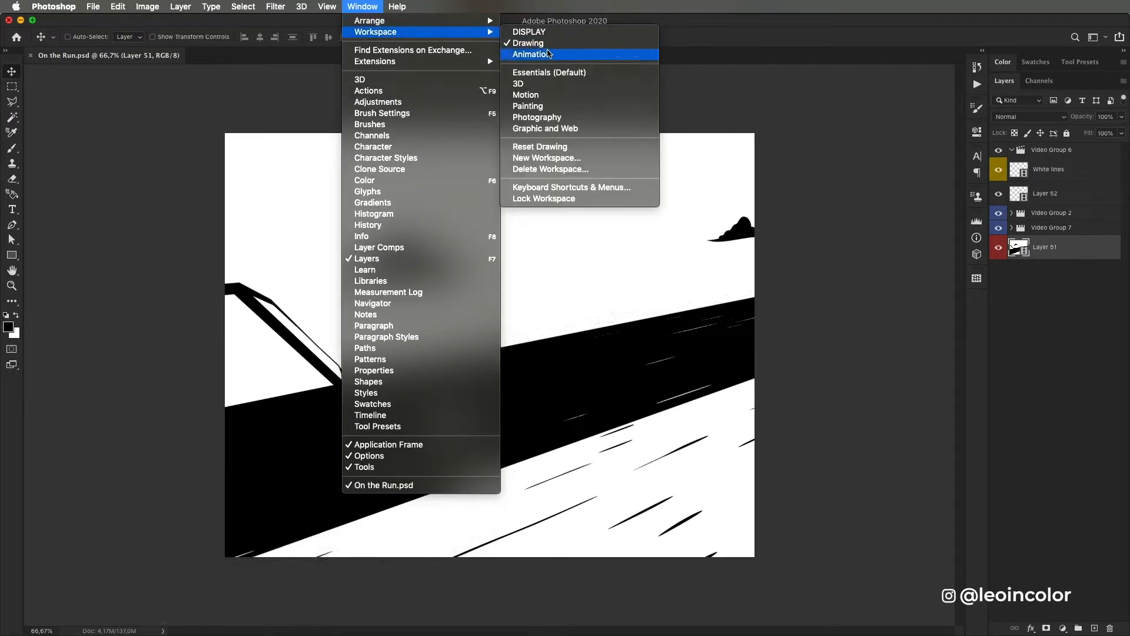
left_click(533, 55)
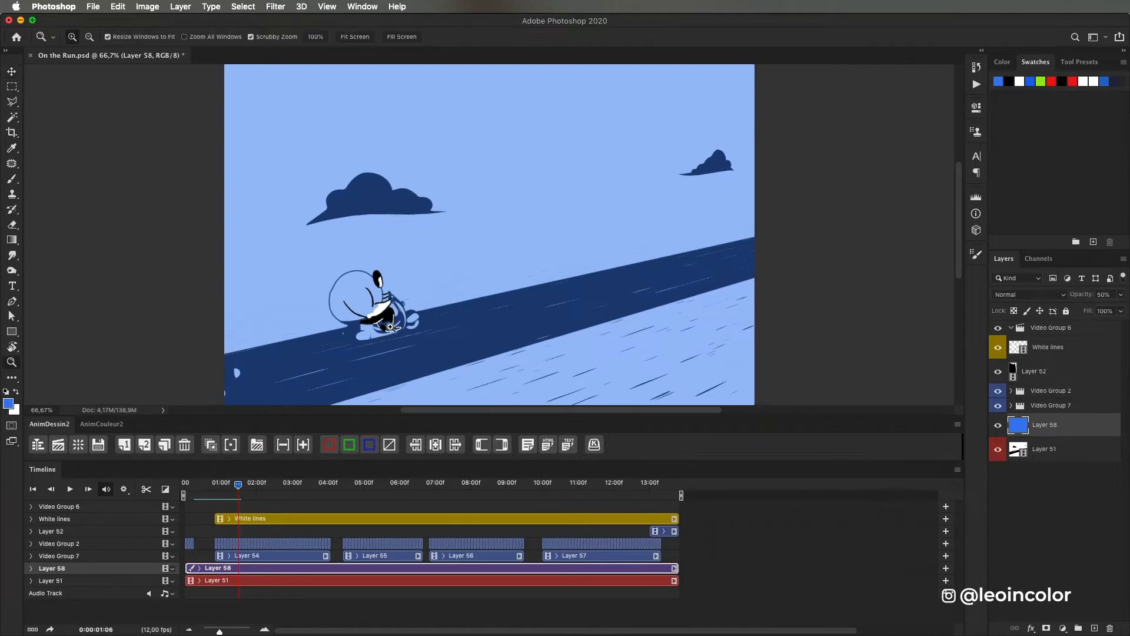
left_click_drag(238, 494, 270, 494)
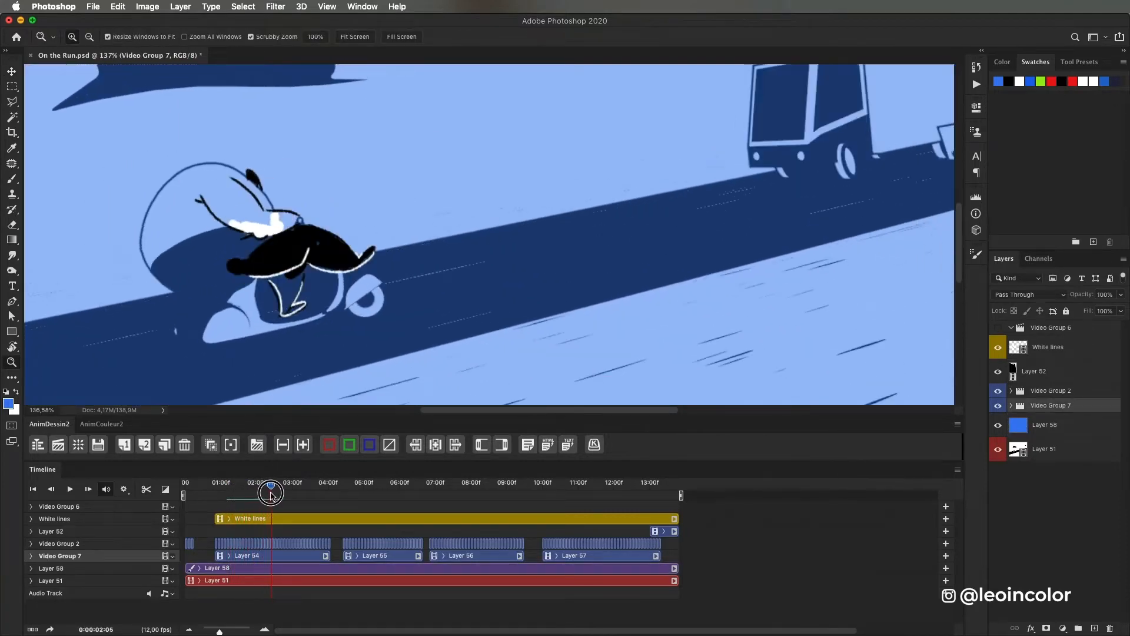
left_click_drag(271, 493, 315, 488)
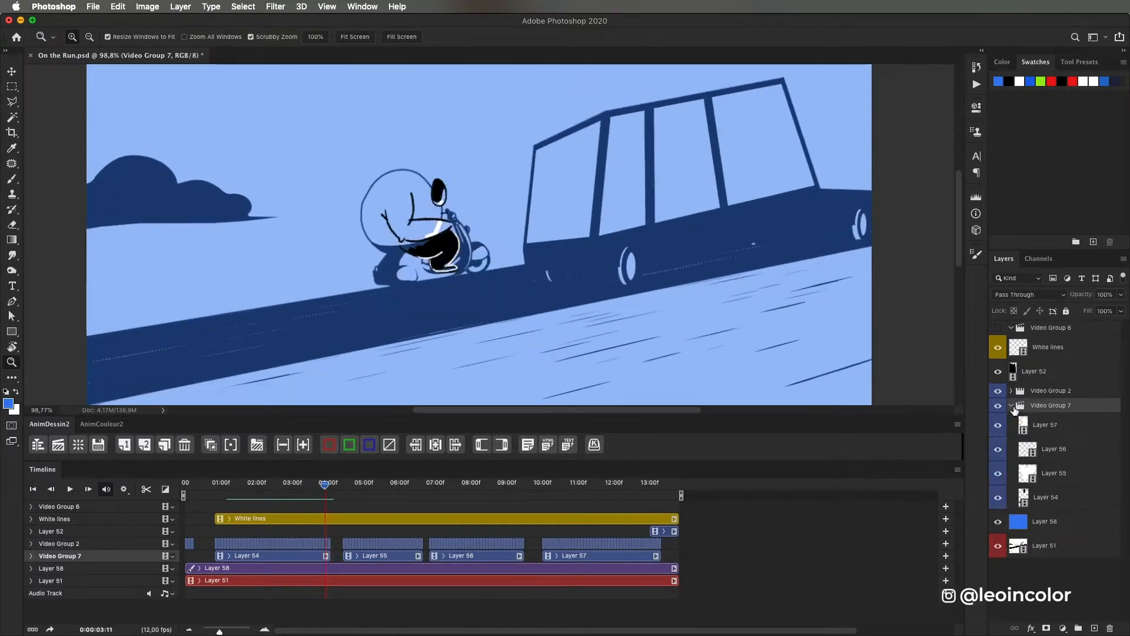
left_click(246, 555)
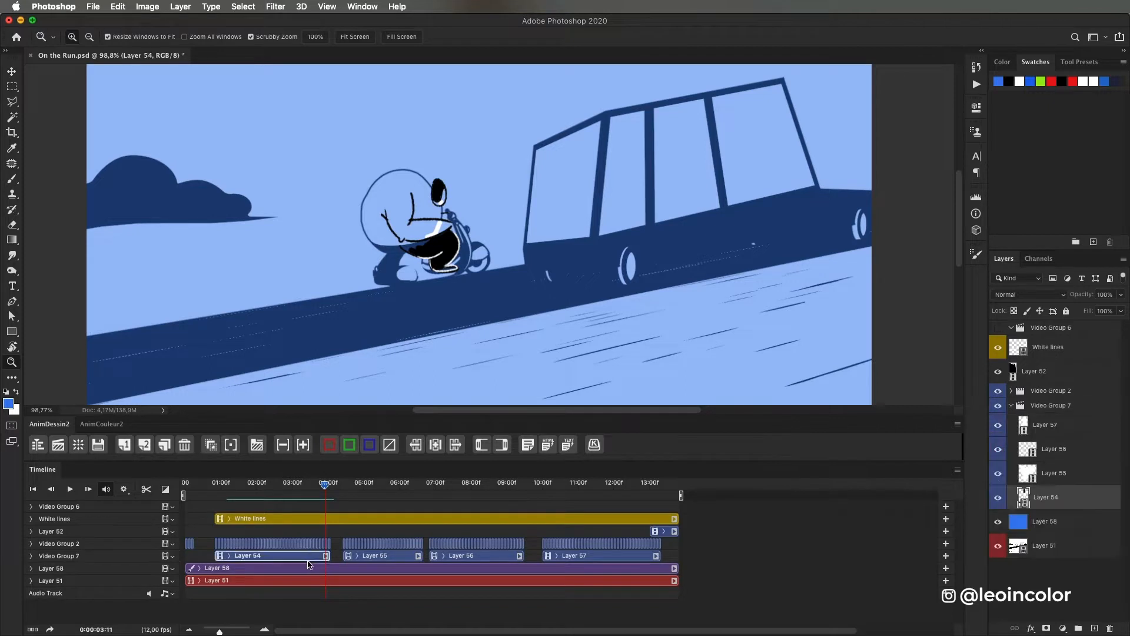
mouse_move(343, 485)
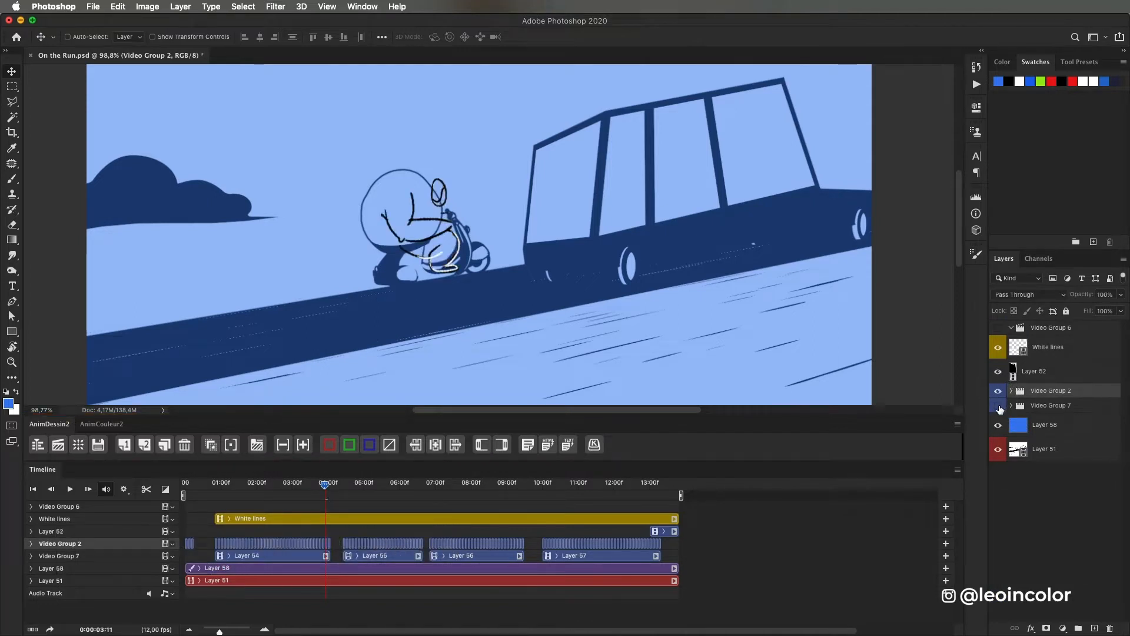
left_click(280, 483)
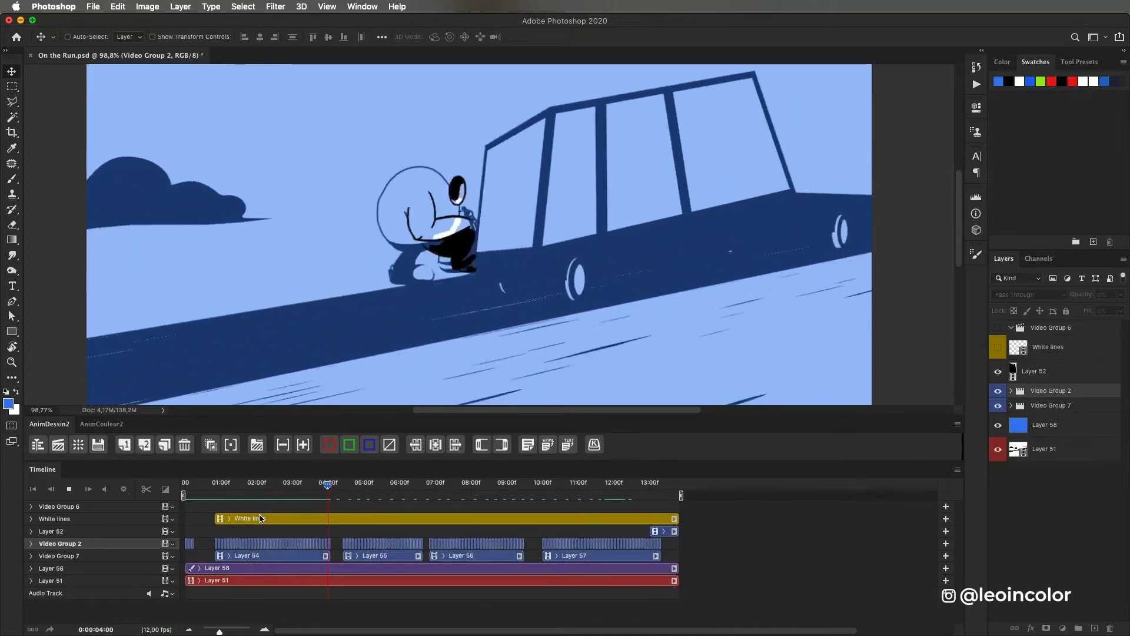
- Hide the Layer 58 blue tint overlay so the scene is black and white
left_click(398, 483)
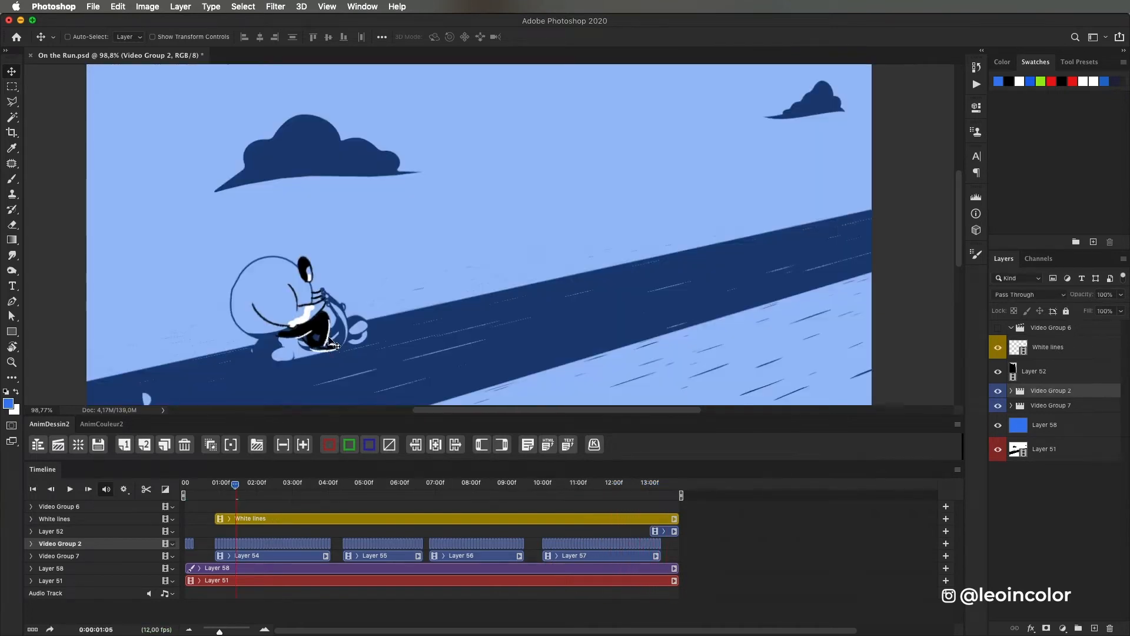
left_click(998, 346)
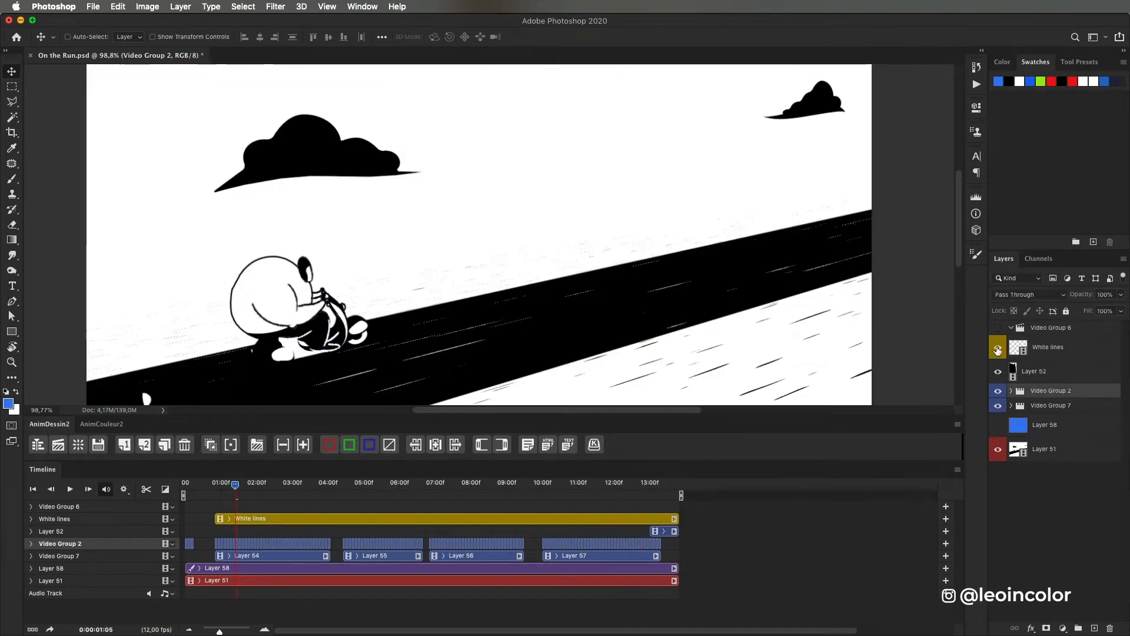
left_click(999, 347)
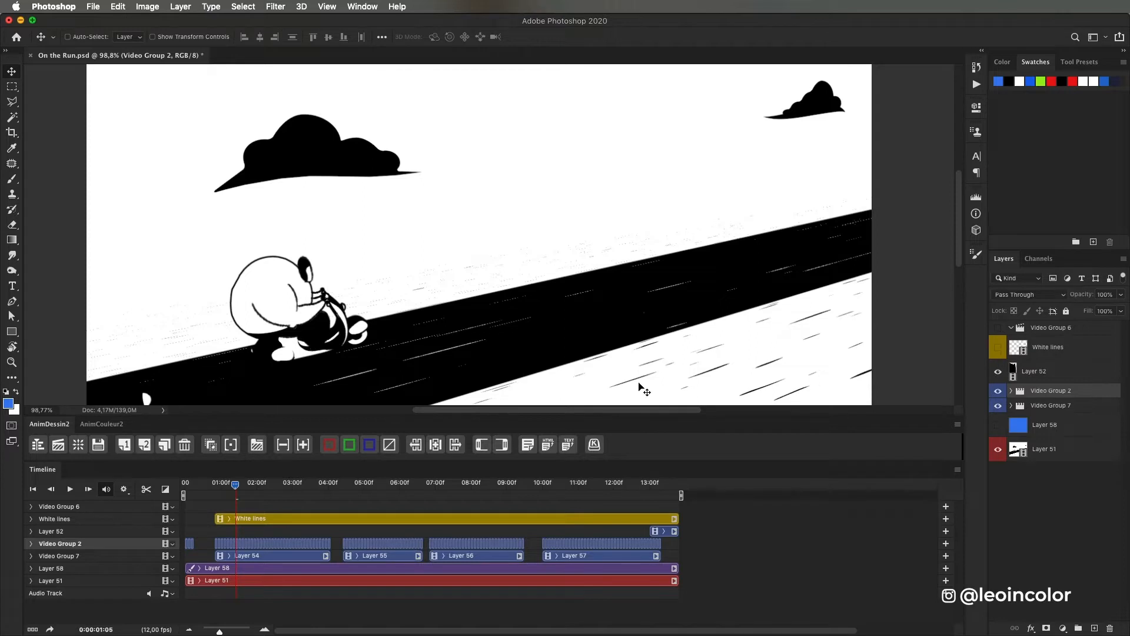
- Scrub the timeline from 2 to about 5 seconds to preview the frames
left_click(257, 482)
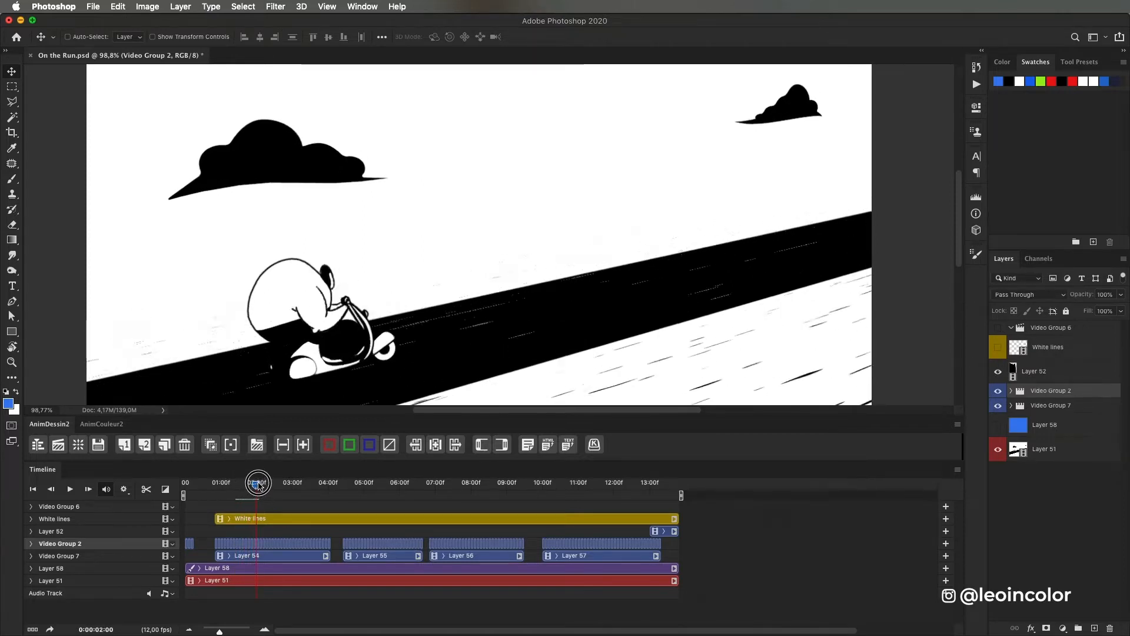
left_click_drag(257, 482, 267, 482)
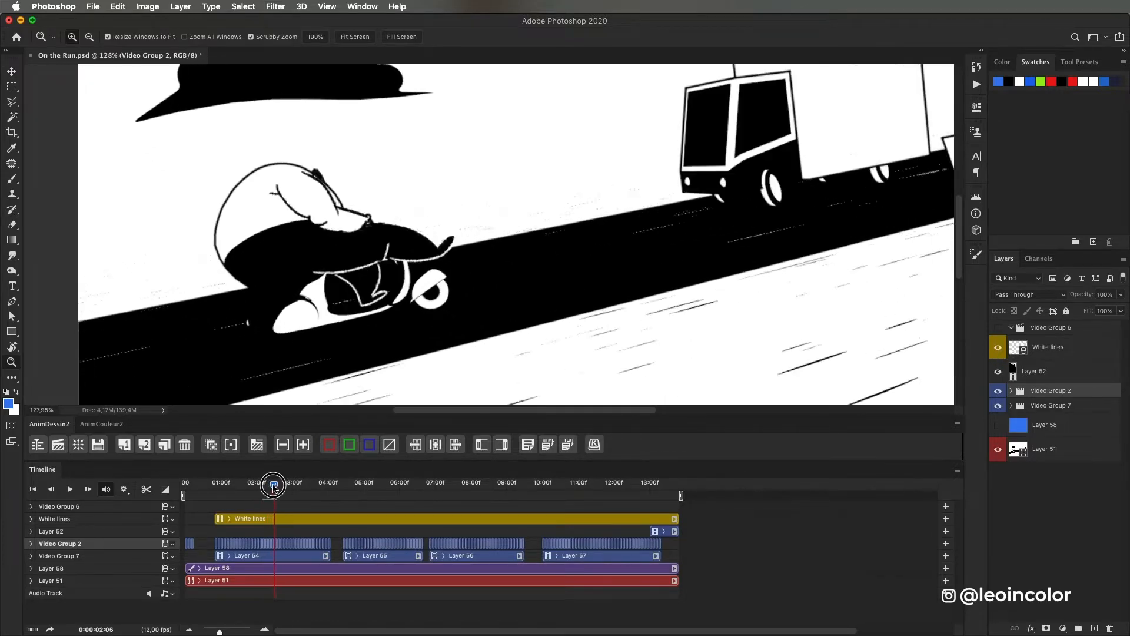
left_click_drag(274, 483, 298, 483)
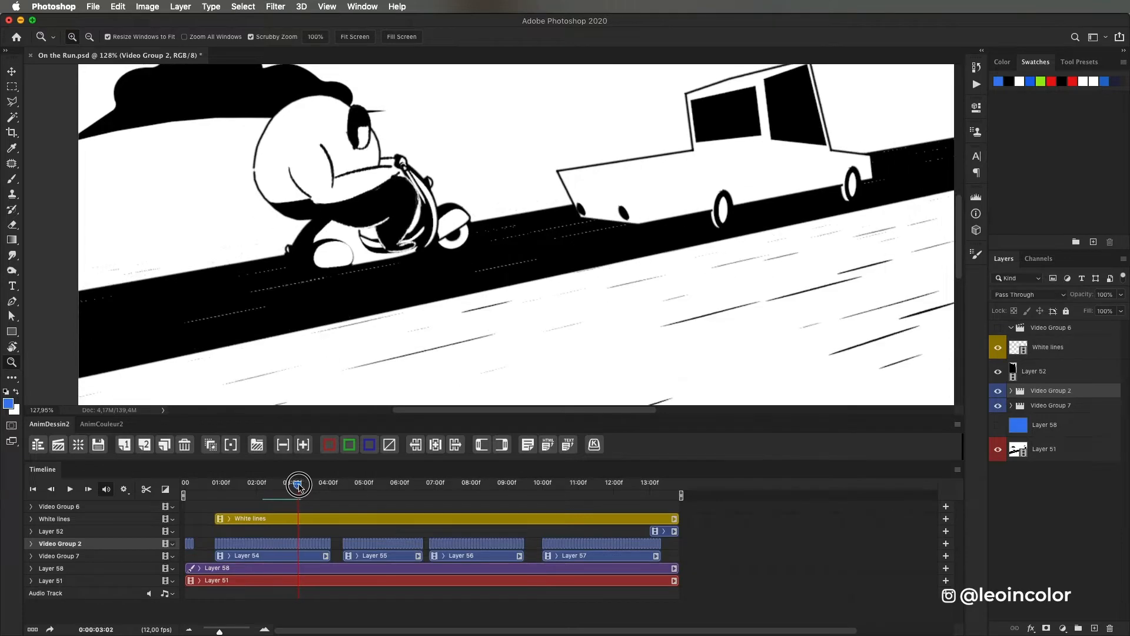
left_click_drag(298, 483, 320, 482)
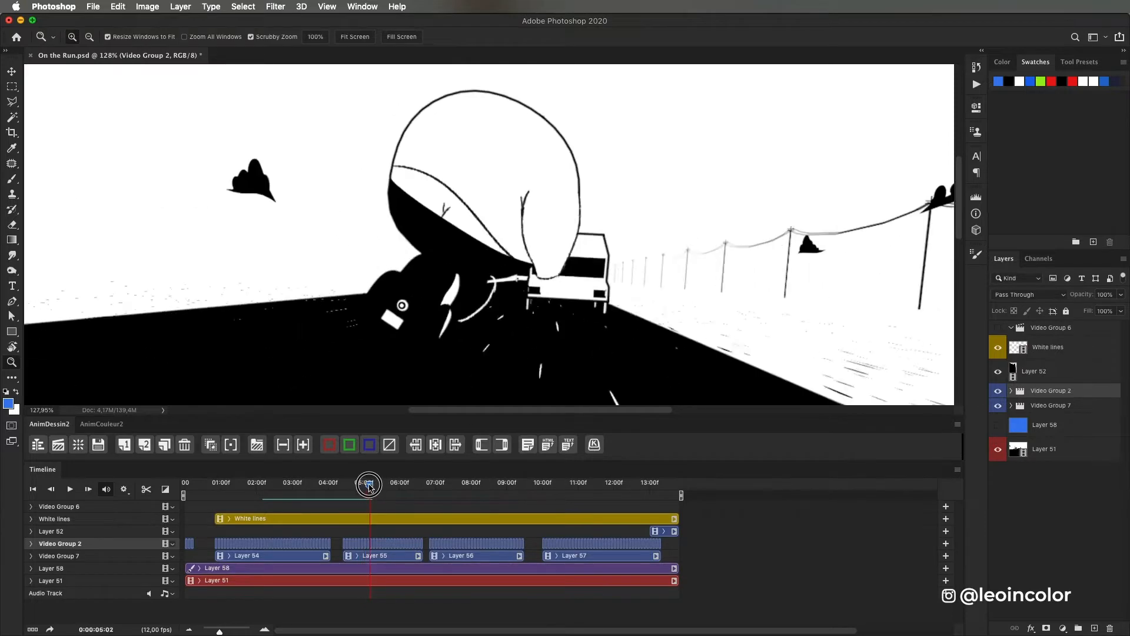
left_click_drag(369, 483, 405, 482)
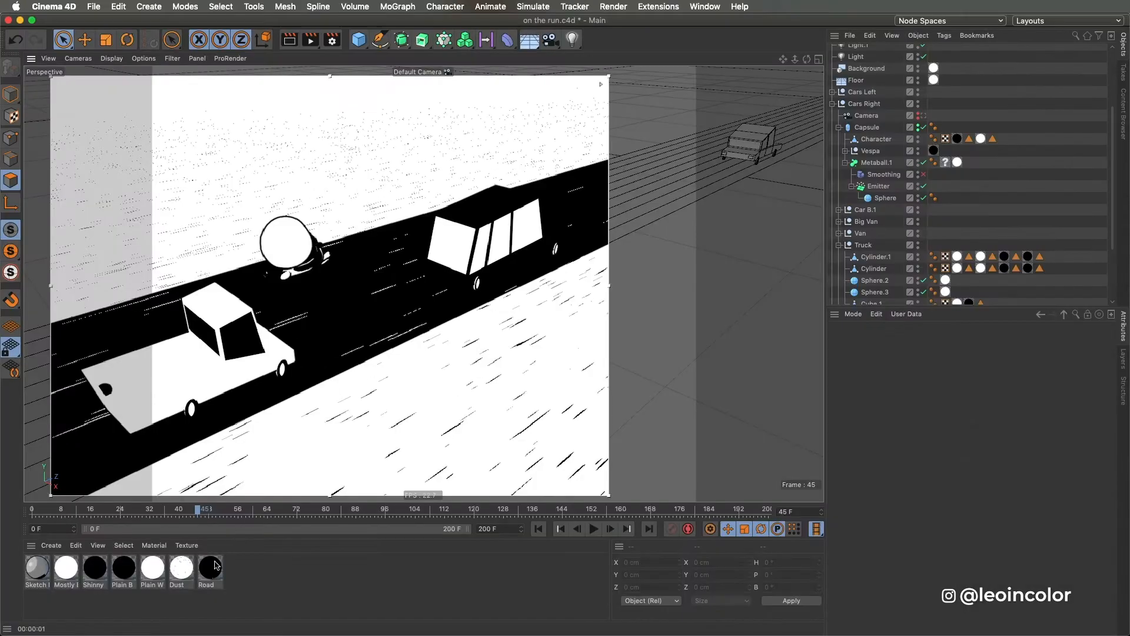
- Replace the Dust luminance texture with Noise at 10/40/50% scale, higher contrast, lower High Clip
double_click(181, 566)
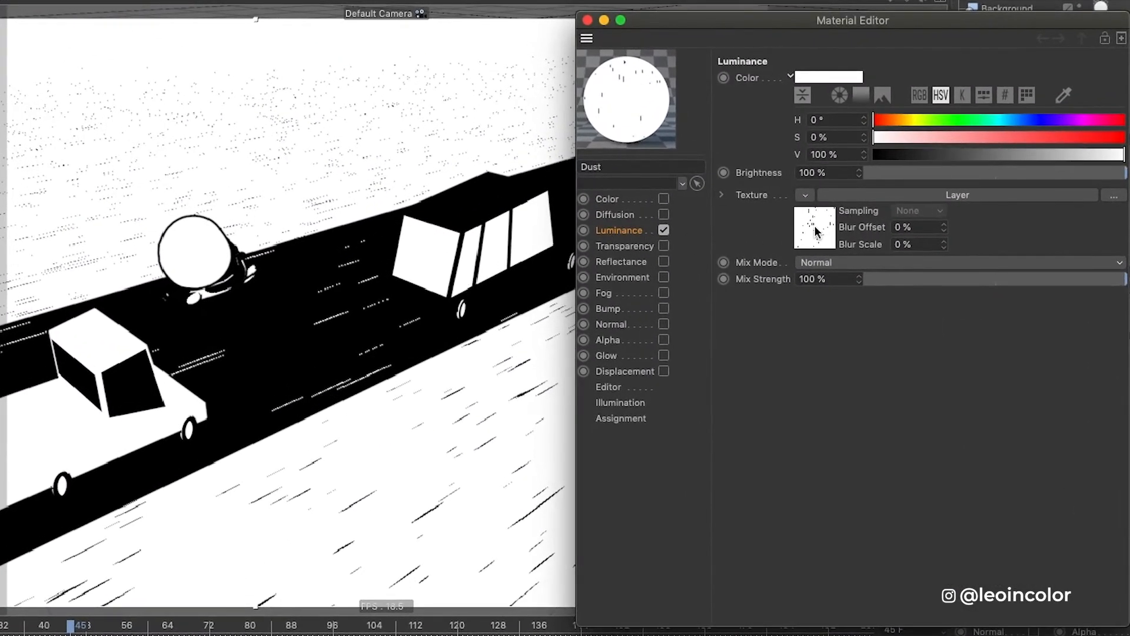
left_click(814, 227)
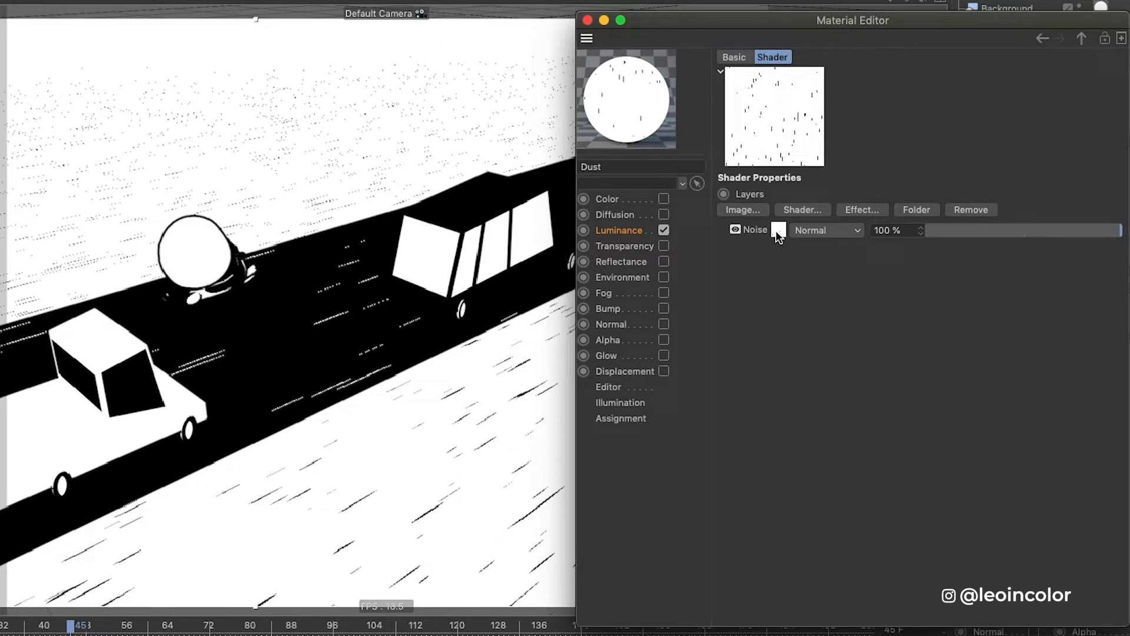
left_click(779, 230)
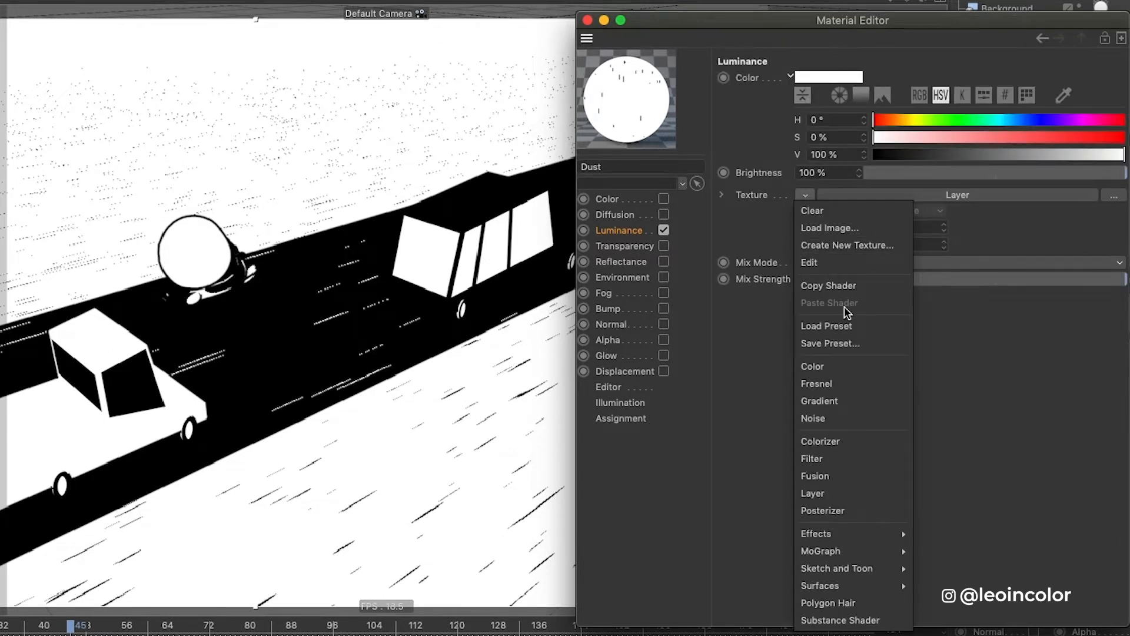
left_click(813, 418)
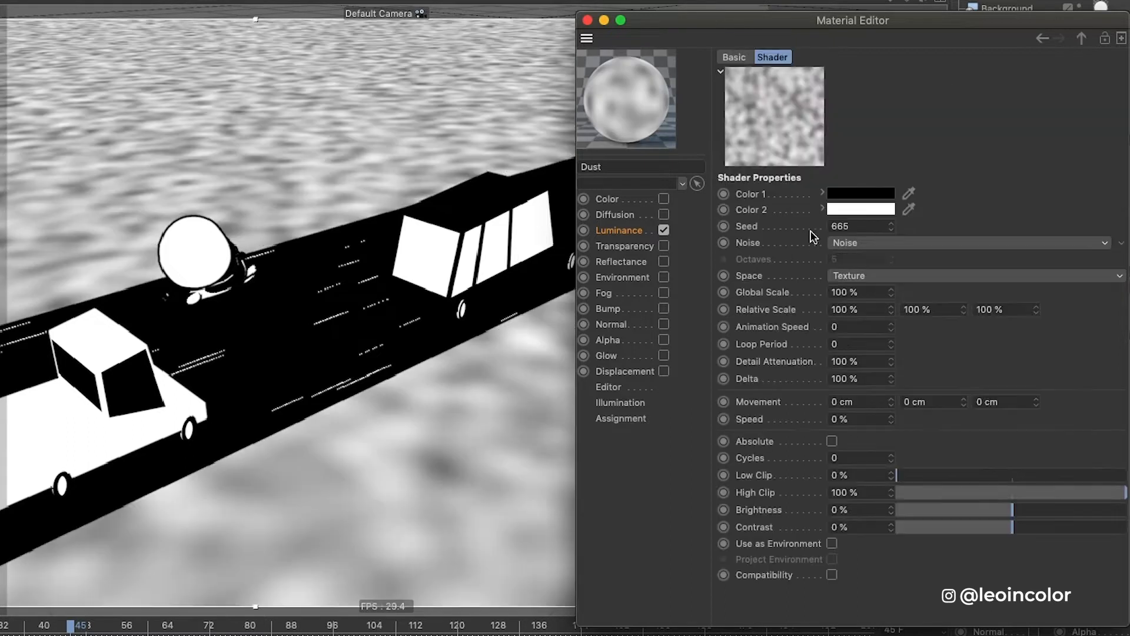
left_click(860, 309)
type("10")
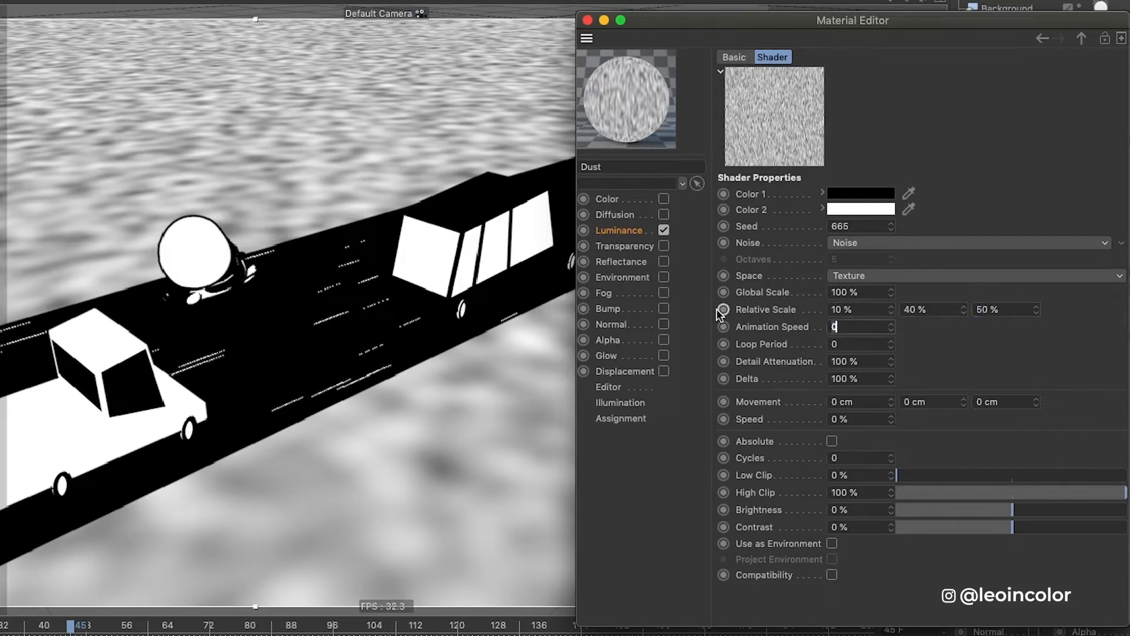
left_click_drag(923, 526, 1092, 527)
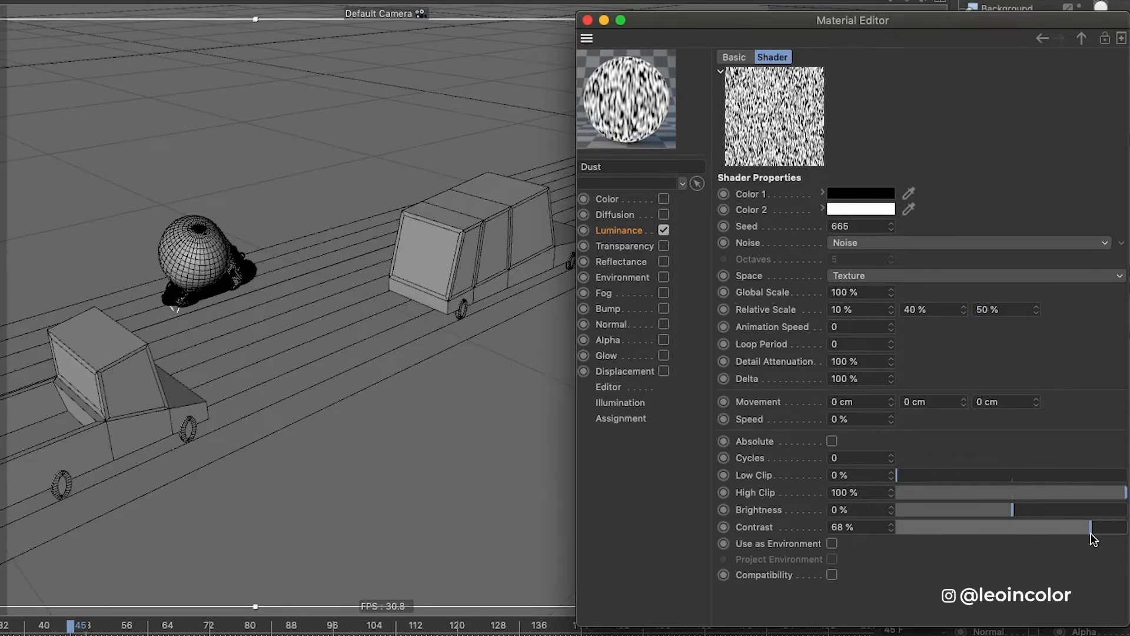
left_click_drag(1096, 492, 1002, 492)
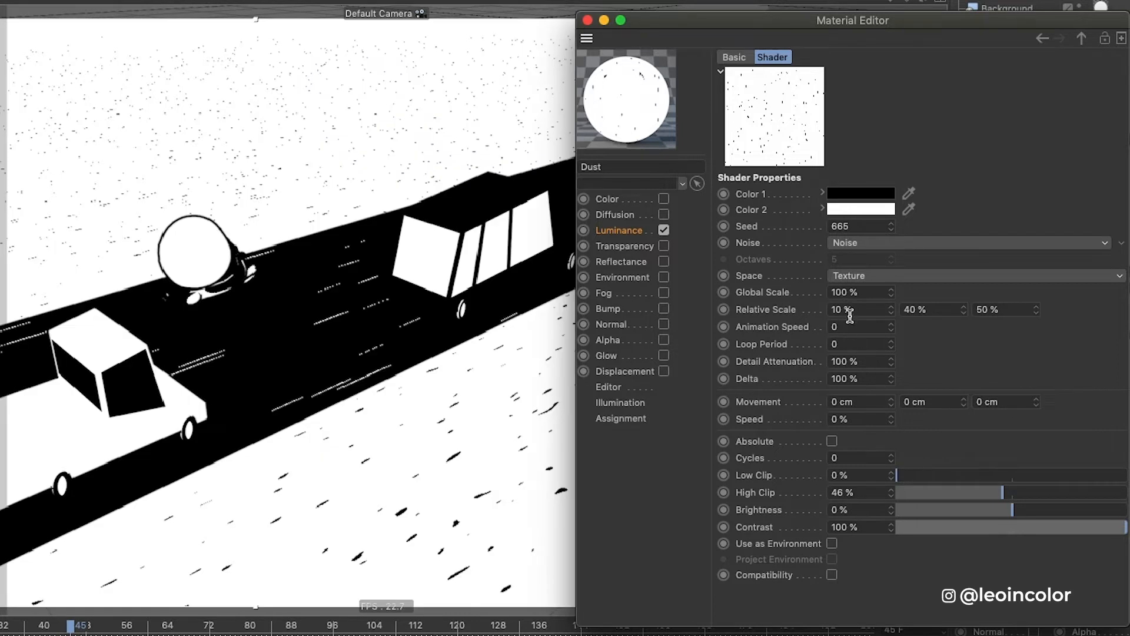
mouse_move(959, 302)
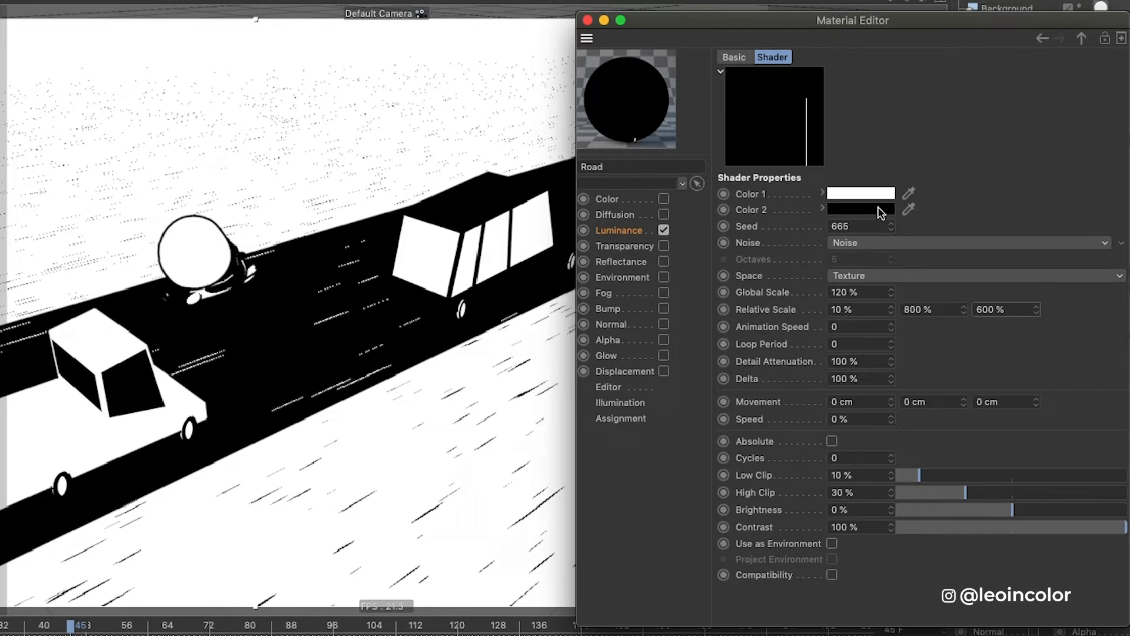
- Set the Road noise Color 1 to red and close the Material Editor
left_click(861, 193)
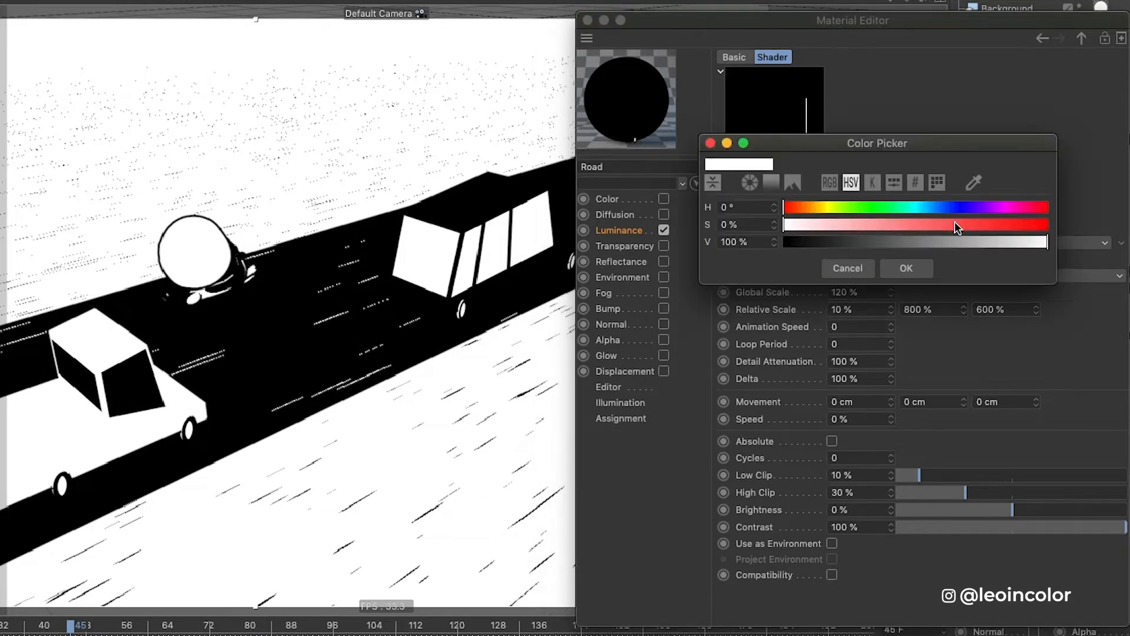
left_click(906, 268)
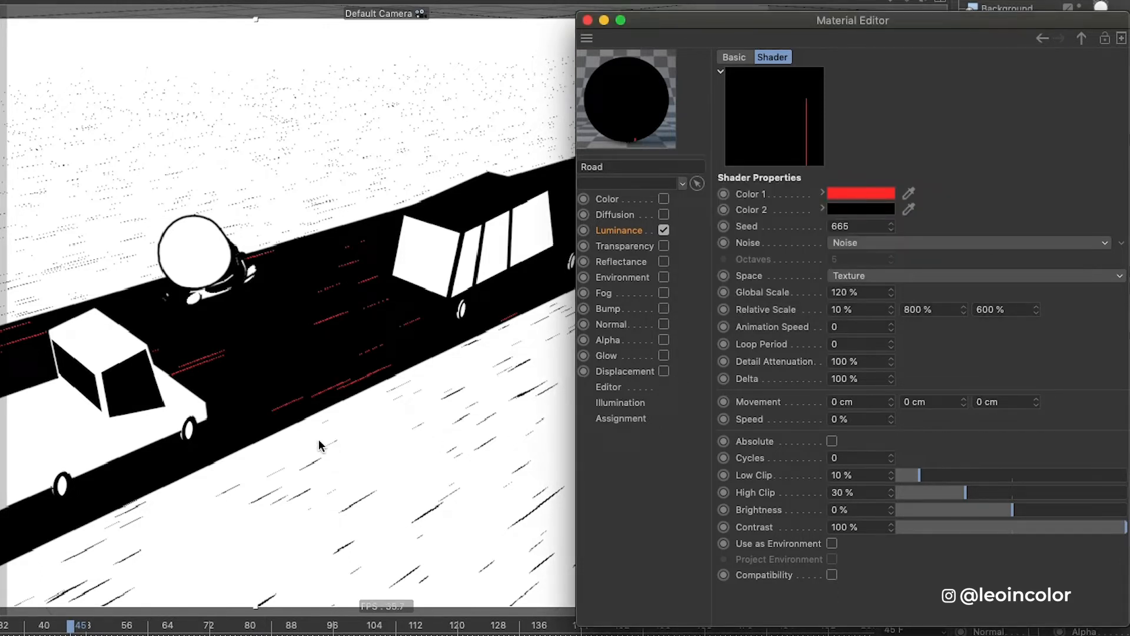
left_click(861, 193)
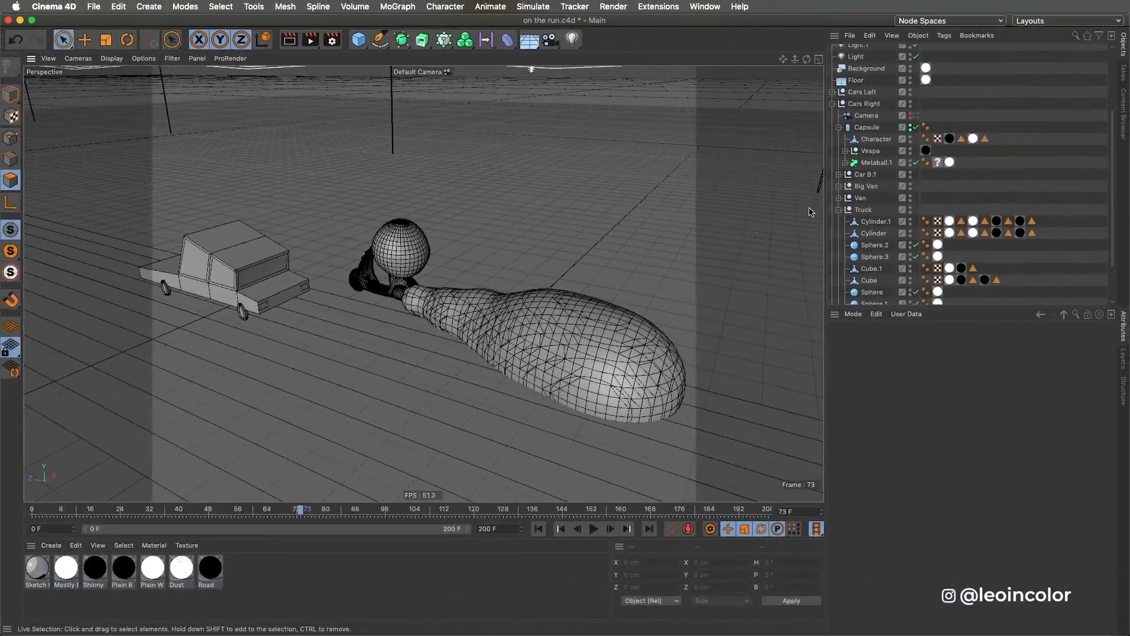
- Expand Metaball.1, inspect the Metaball and Emitter, and scrub to watch the dust
left_click(847, 162)
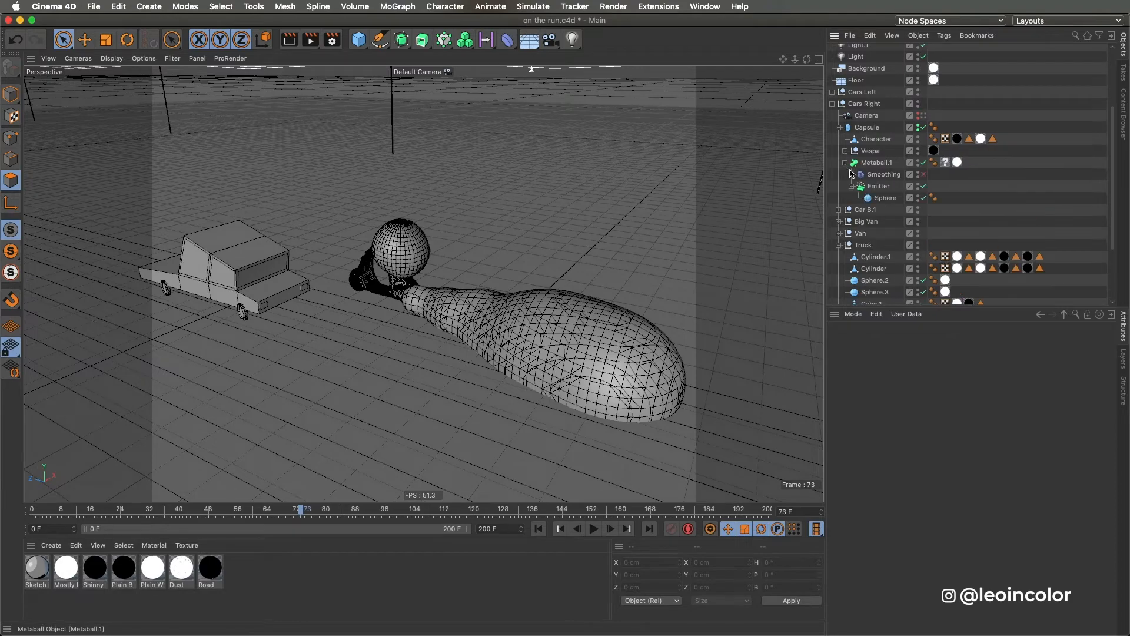
left_click(877, 162)
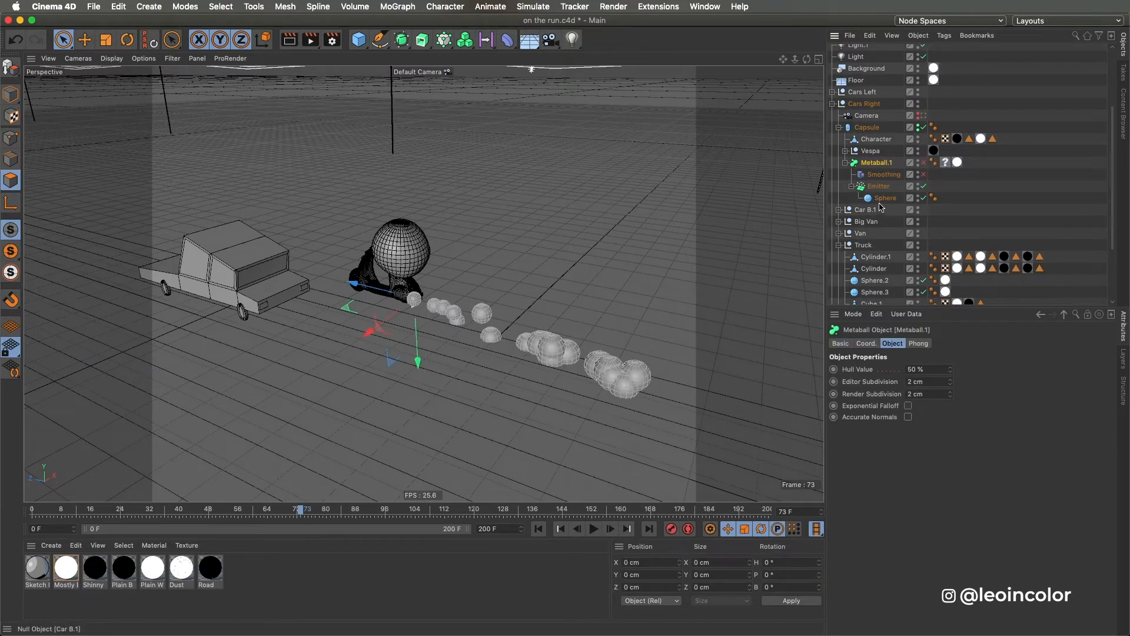
left_click(886, 198)
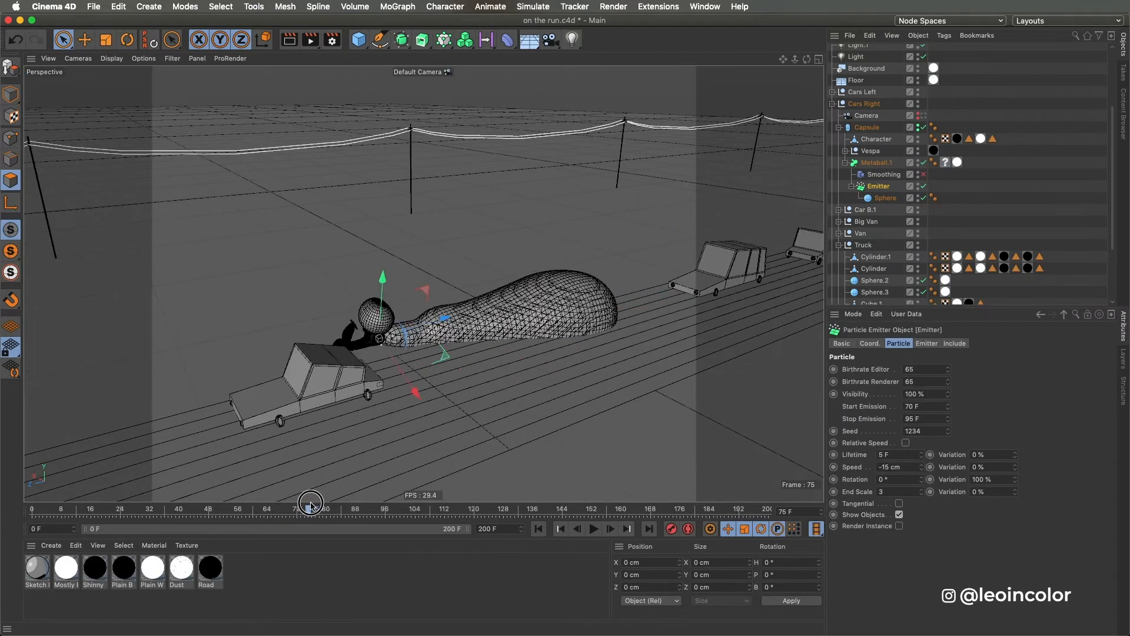
left_click_drag(311, 510, 322, 511)
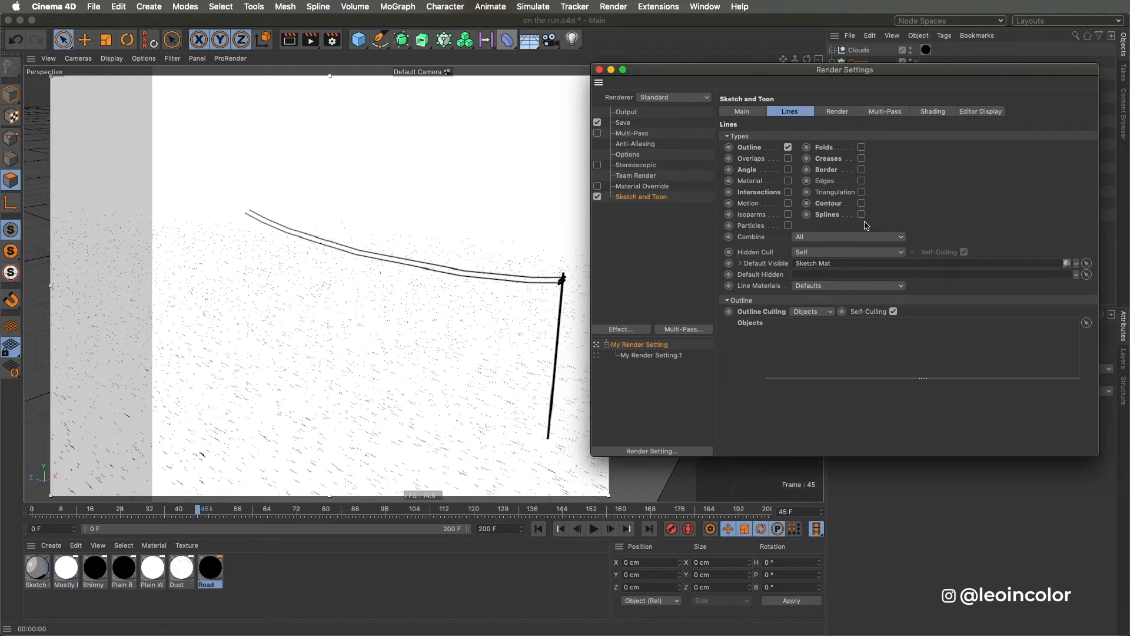
- Enable Splines in Sketch and Toon lines and untick Sketch Mat's Distance thickness modifier
left_click(862, 214)
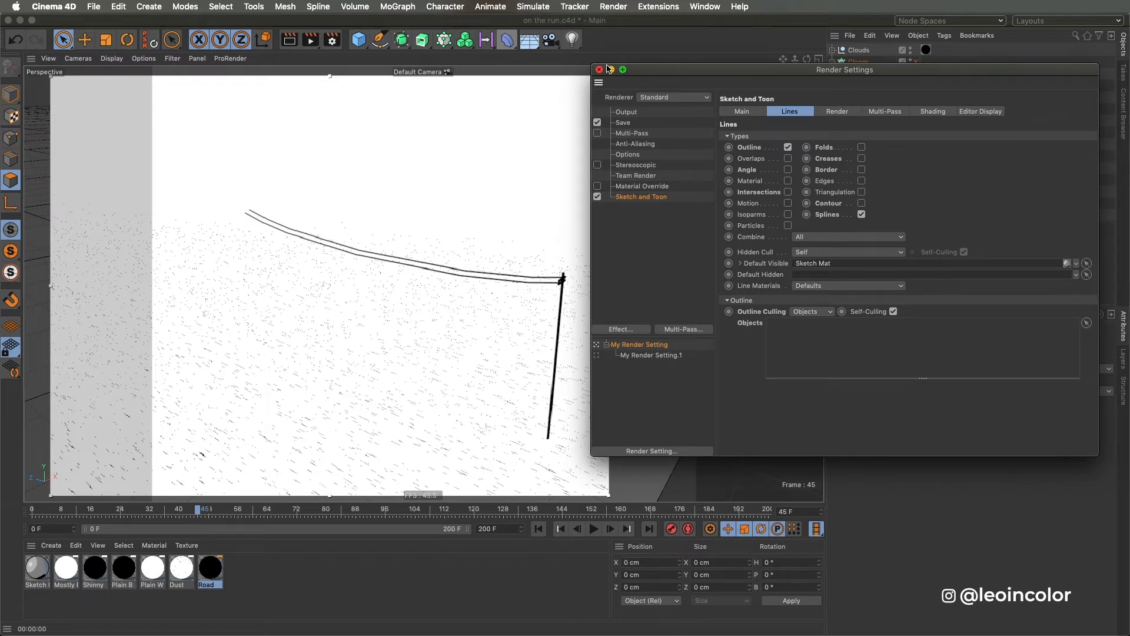
left_click(599, 69)
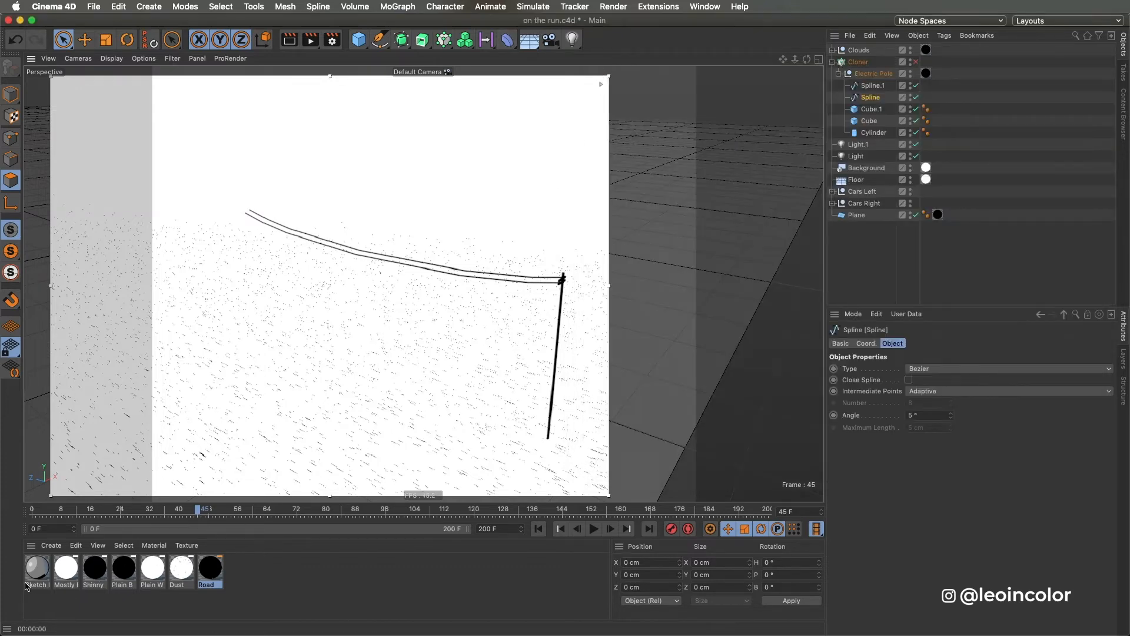
double_click(36, 567)
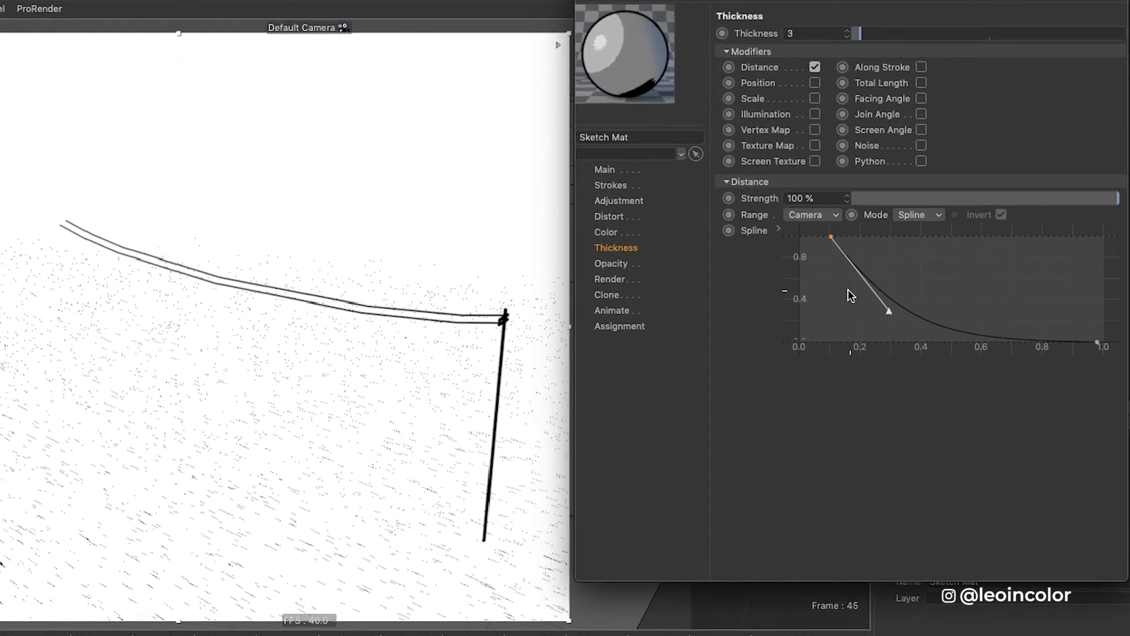
left_click(816, 68)
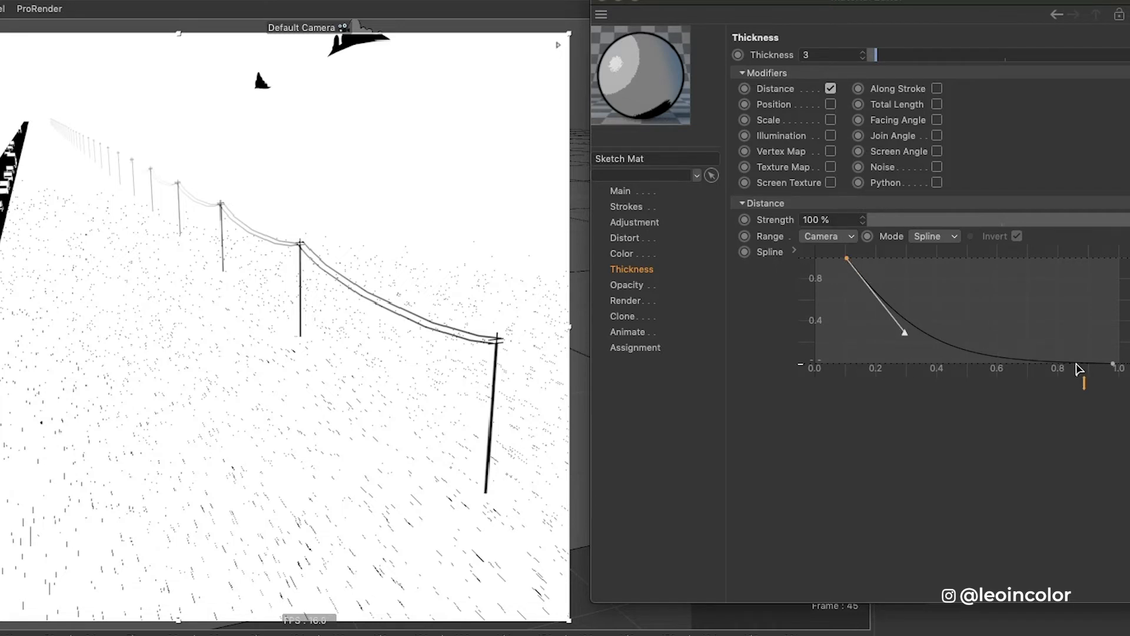
mouse_move(11, 106)
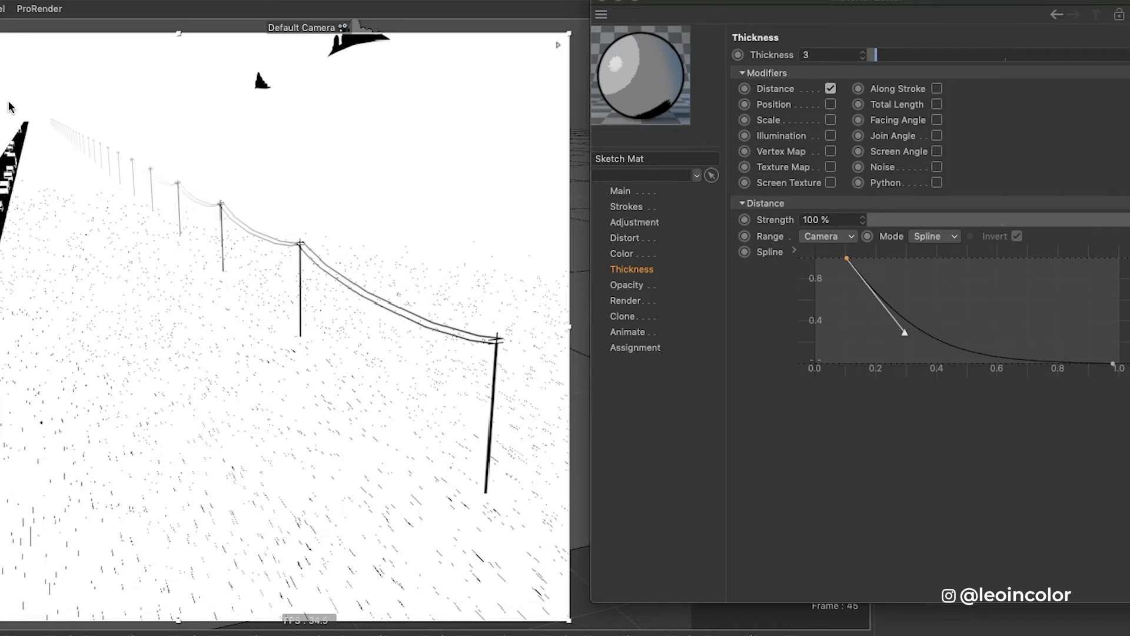
left_click(830, 87)
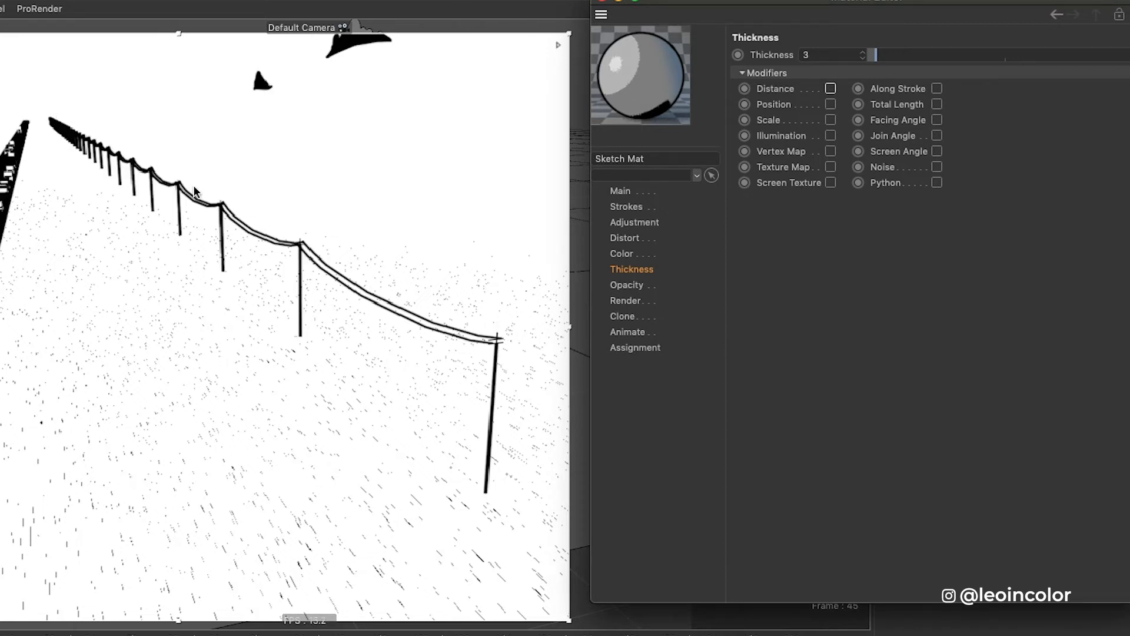
left_click(831, 88)
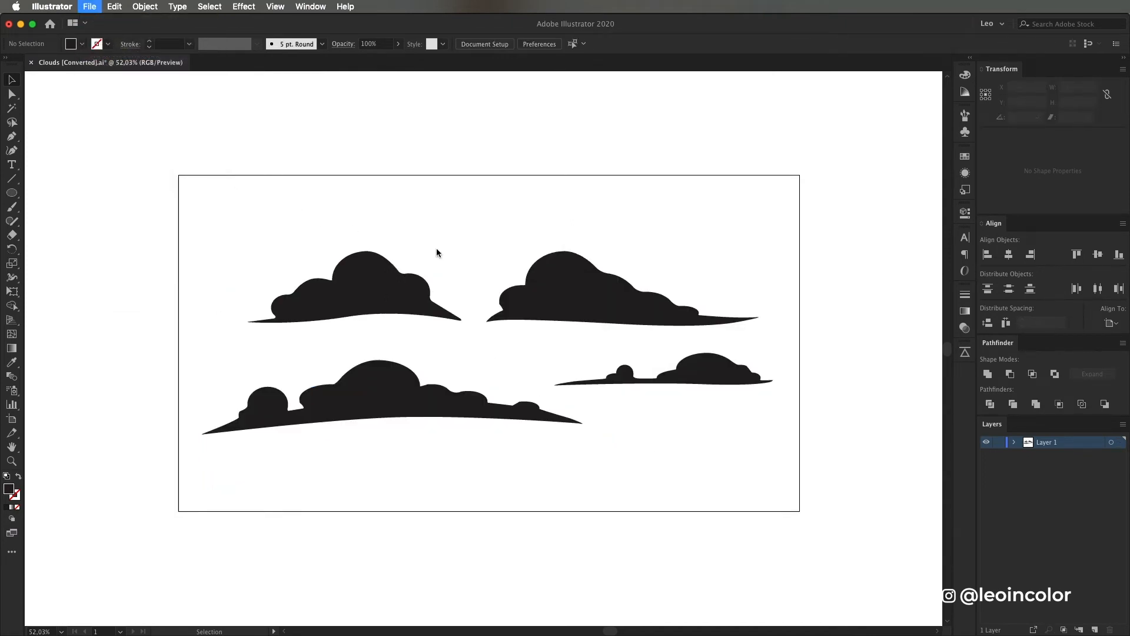
- Save the clouds artwork with Save As in Illustrator 8 format
left_click(89, 7)
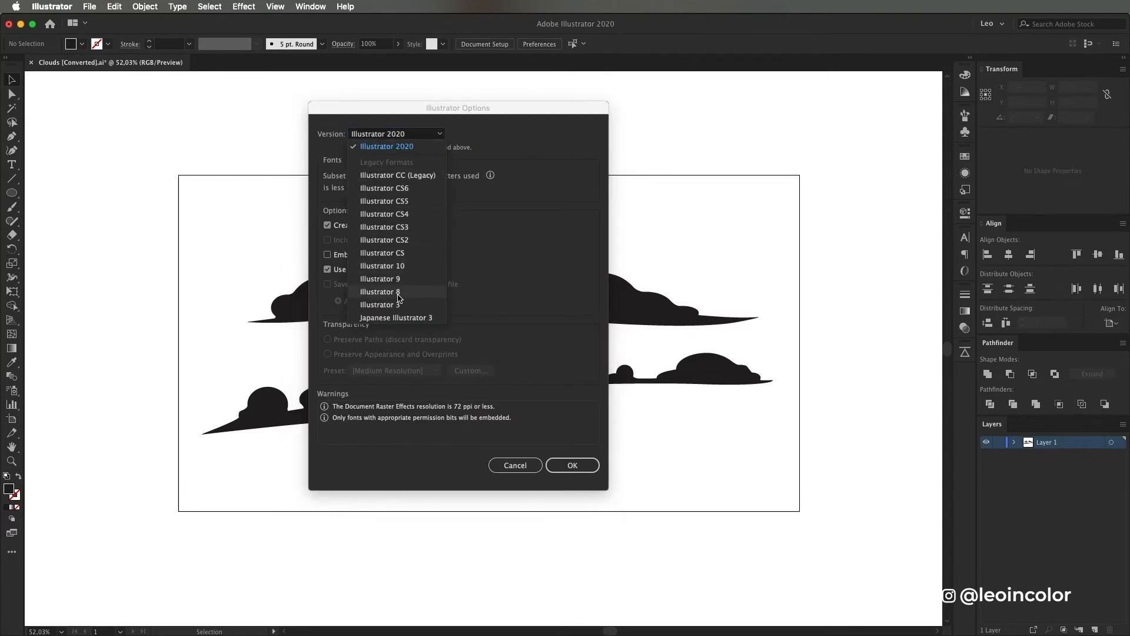
left_click(379, 292)
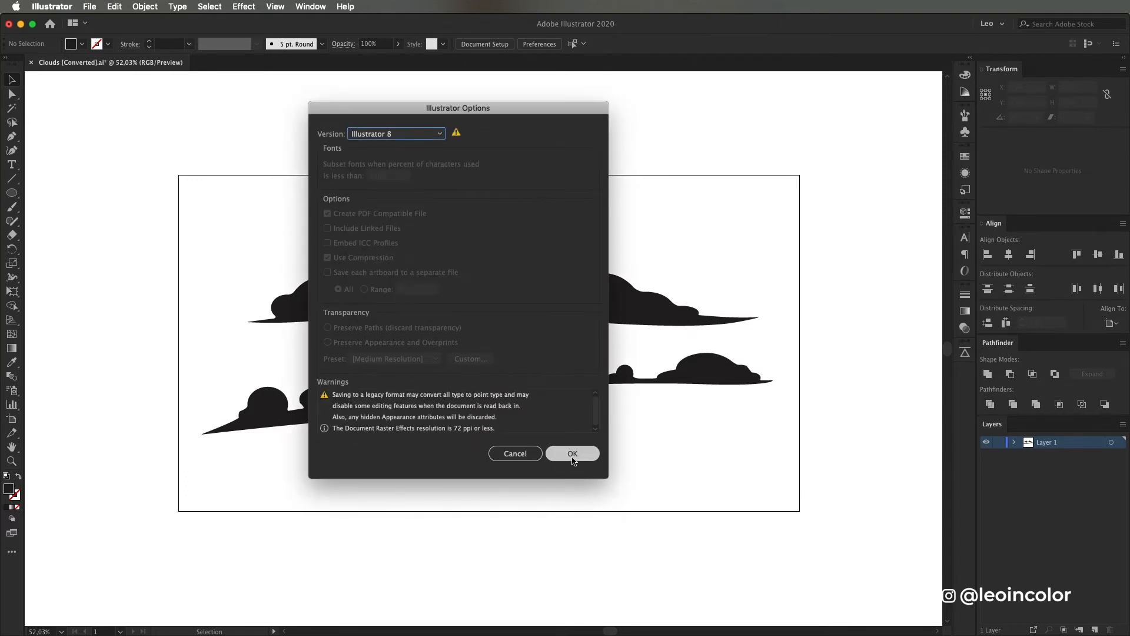
left_click(572, 454)
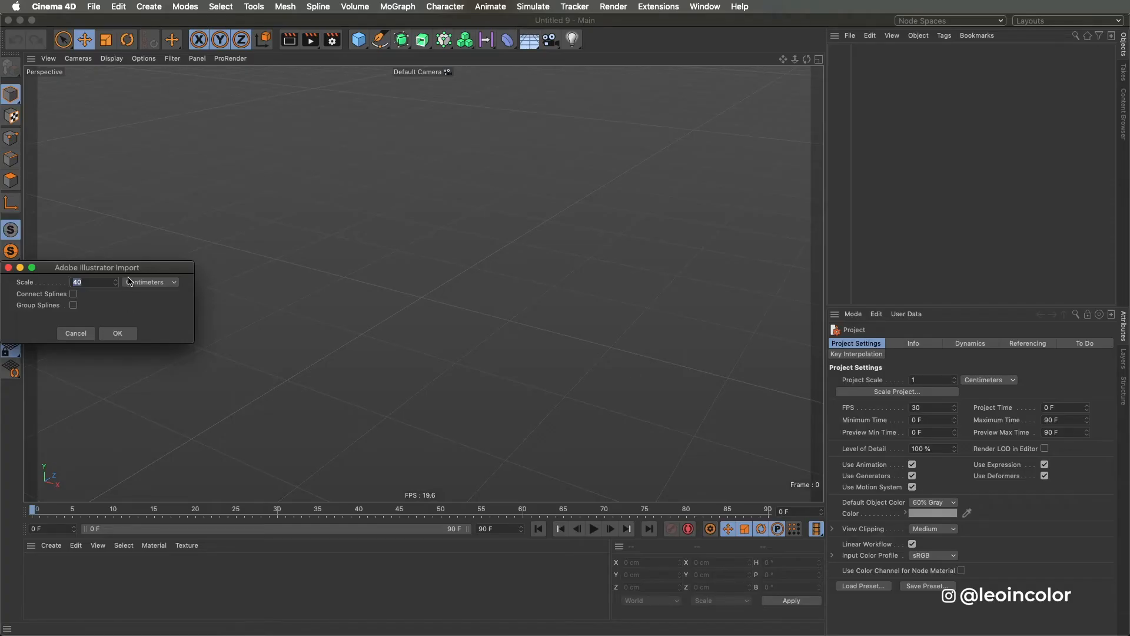
- Confirm the Adobe Illustrator Import dialog at 40 cm scale, bringing in four cloud splines
left_click_drag(98, 267, 501, 258)
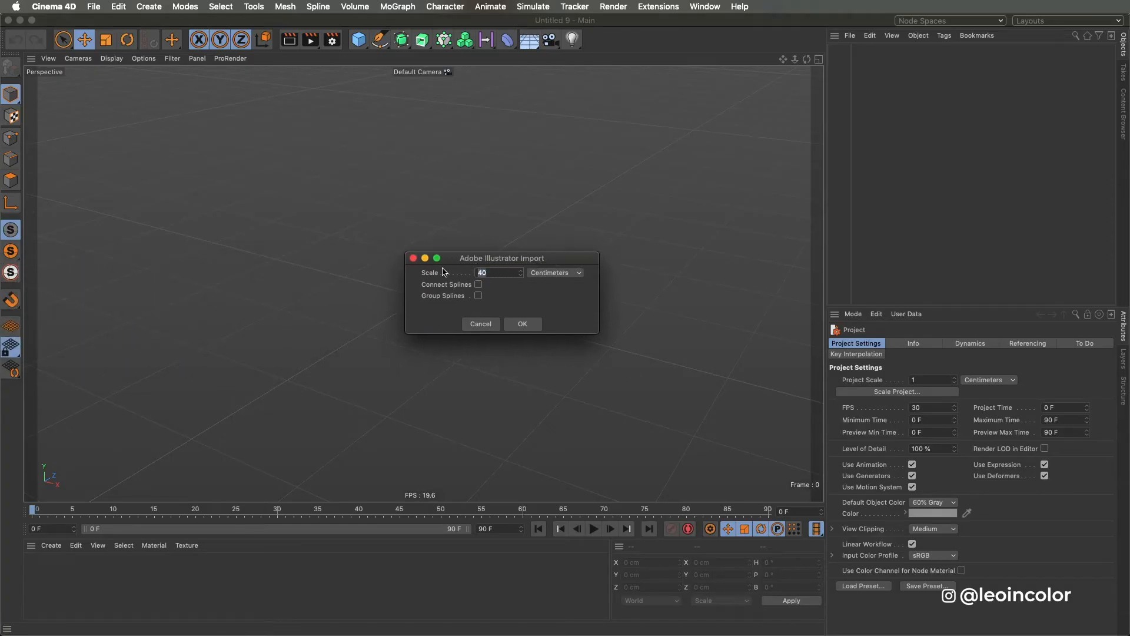
left_click(522, 324)
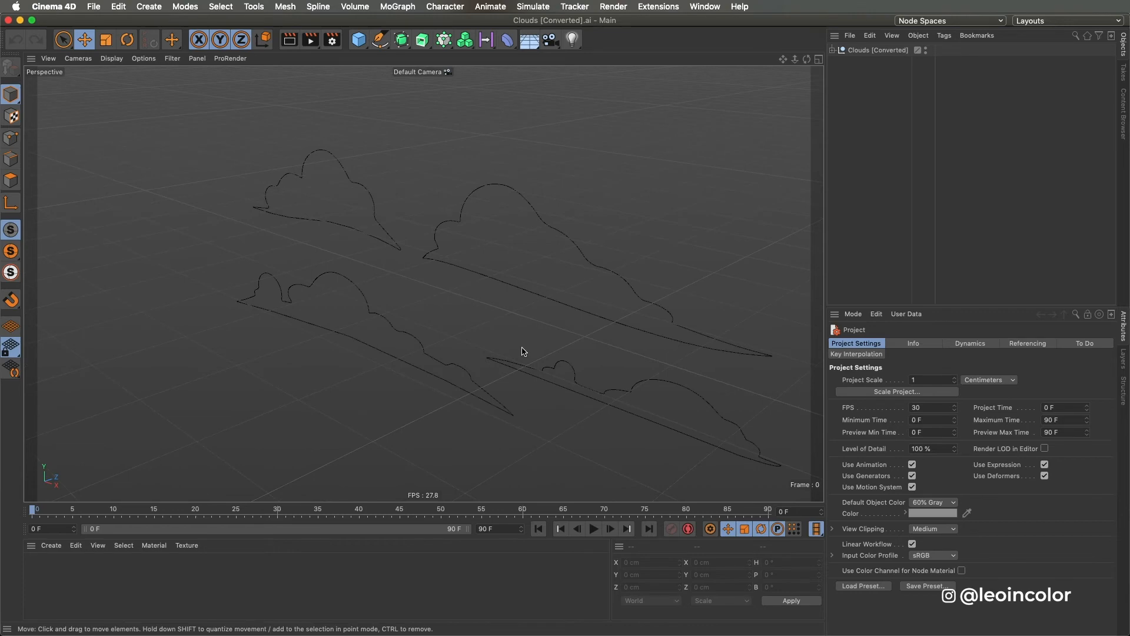